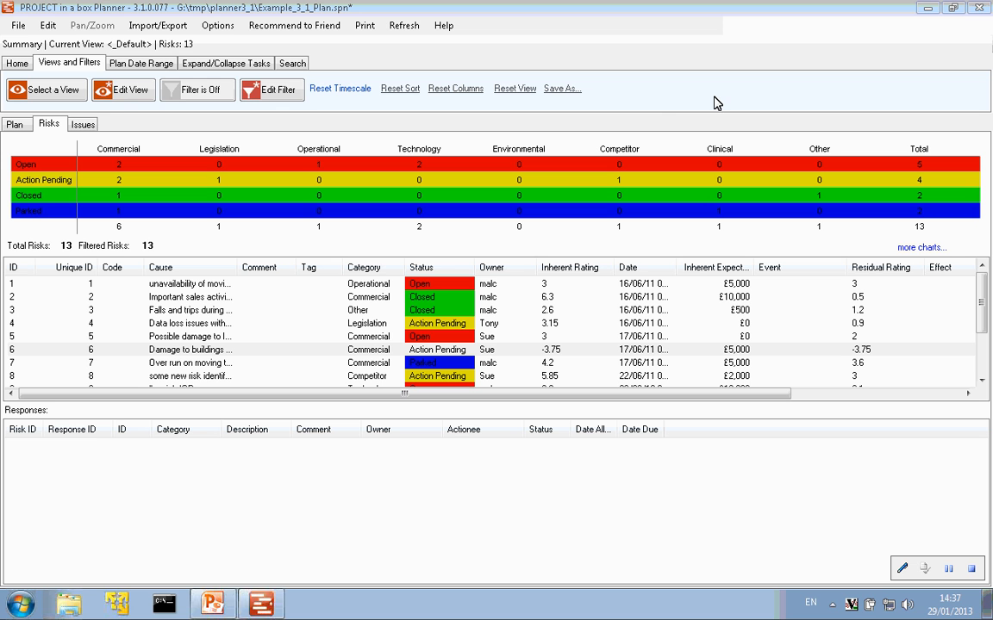
{"action": "mouse_move", "coordinate": [608, 180]}
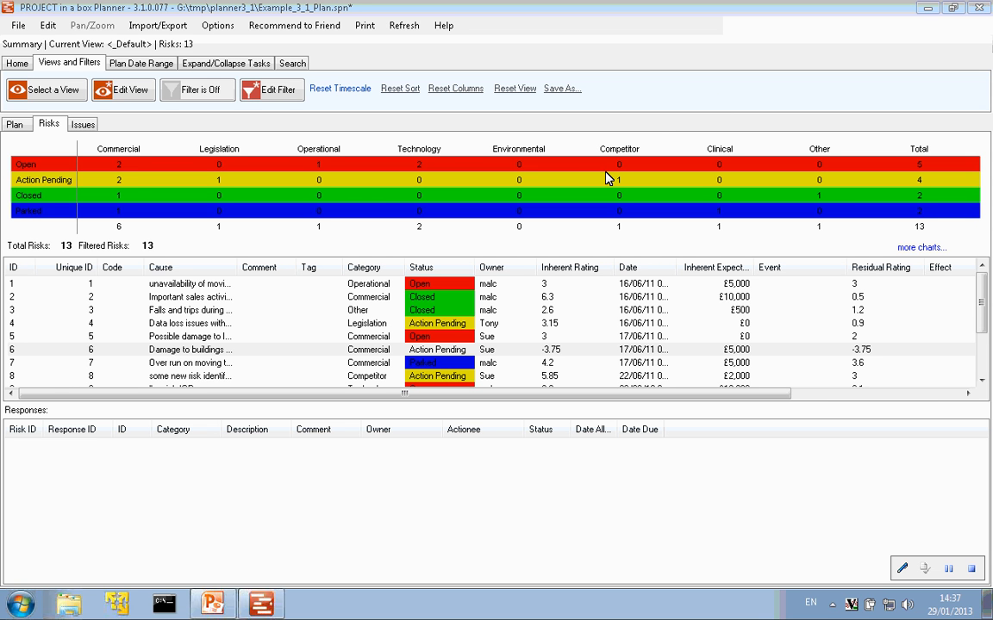
{"action": "mouse_move", "coordinate": [570, 128]}
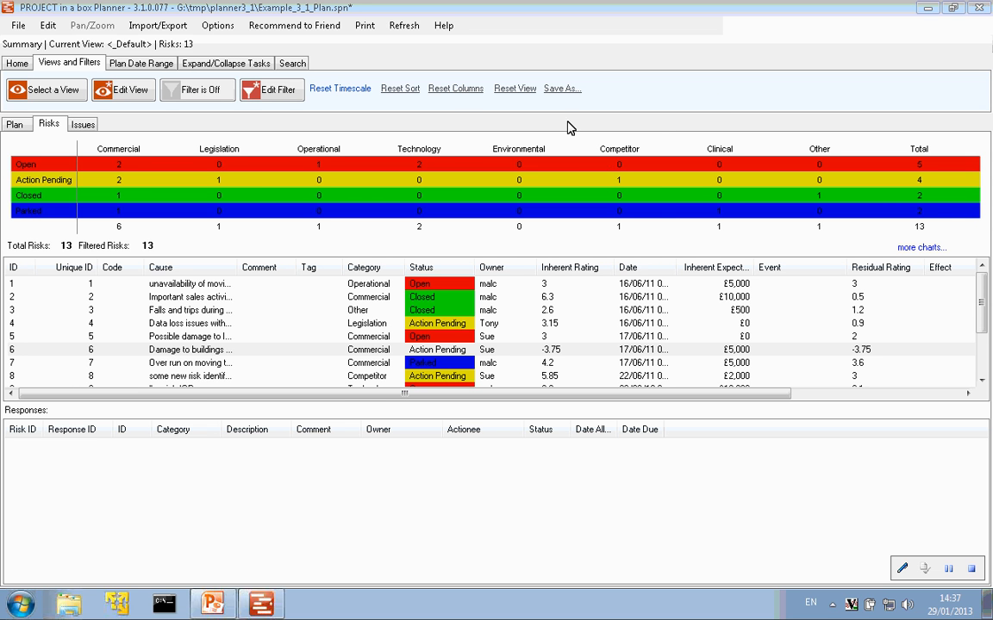
{"action": "mouse_move", "coordinate": [17, 30]}
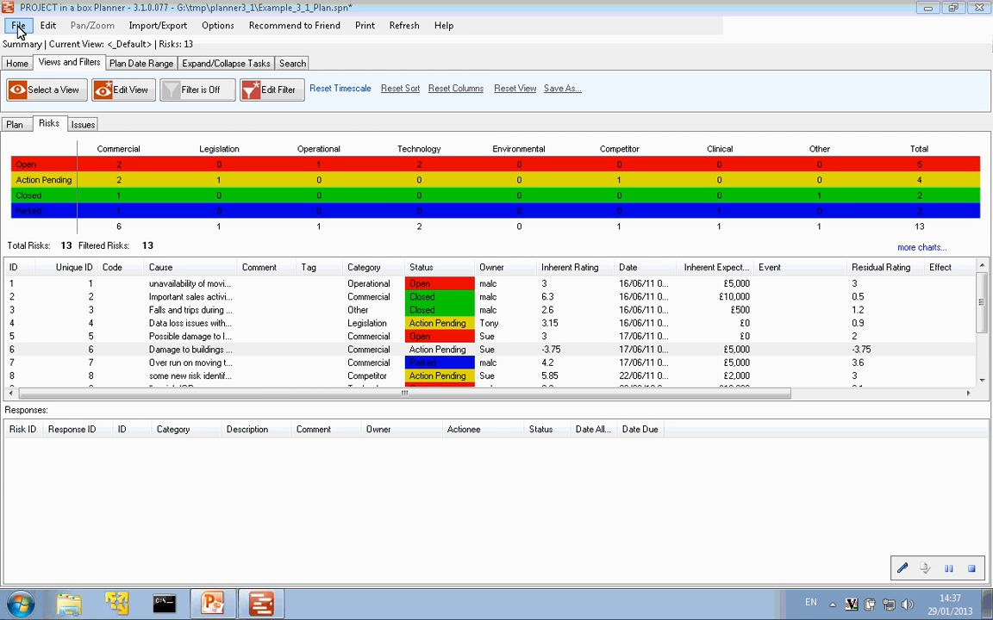
{"action": "mouse_move", "coordinate": [263, 7]}
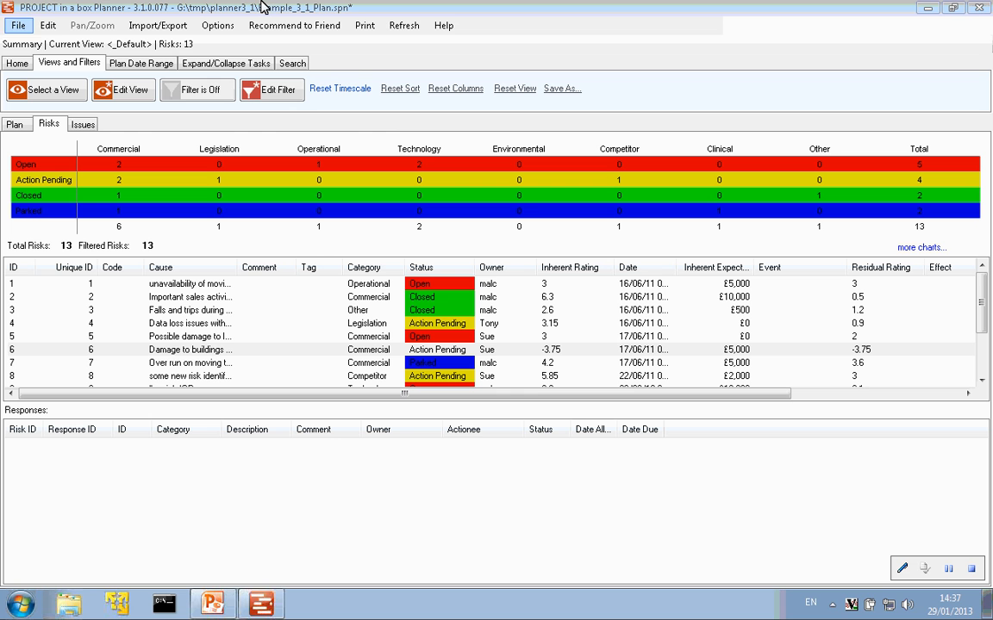
{"action": "mouse_move", "coordinate": [383, 130]}
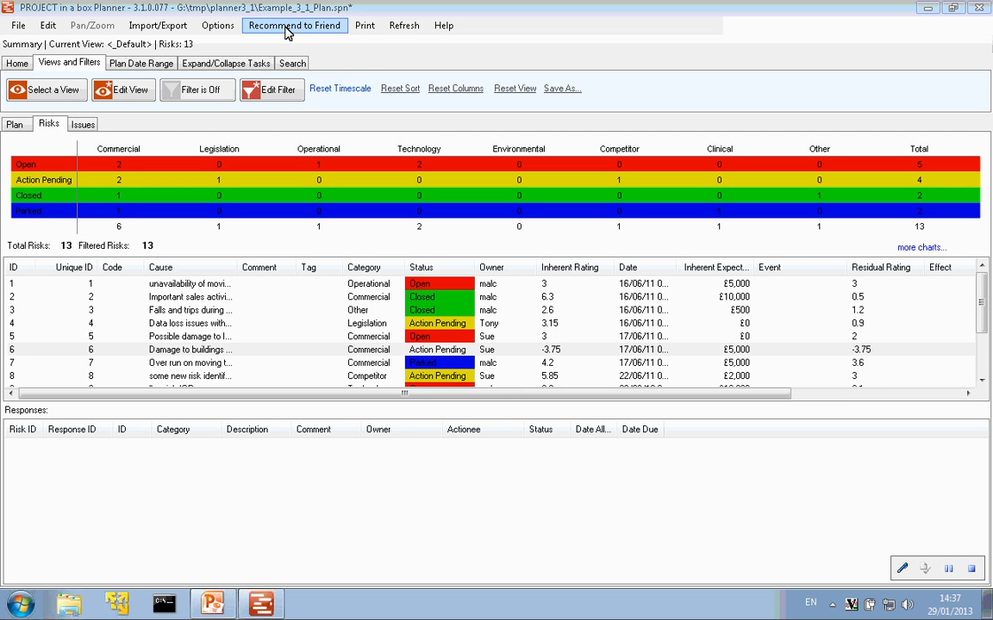
Open the Recommend to Friend message containing the free download link.
{"action": "left_click", "coordinate": [294, 25]}
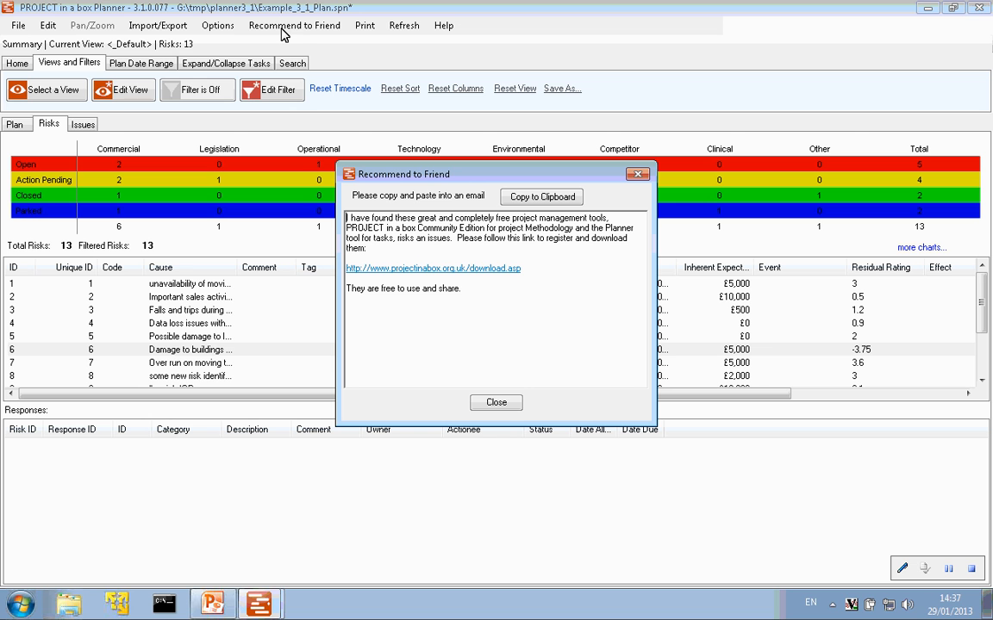
{"action": "mouse_move", "coordinate": [455, 276]}
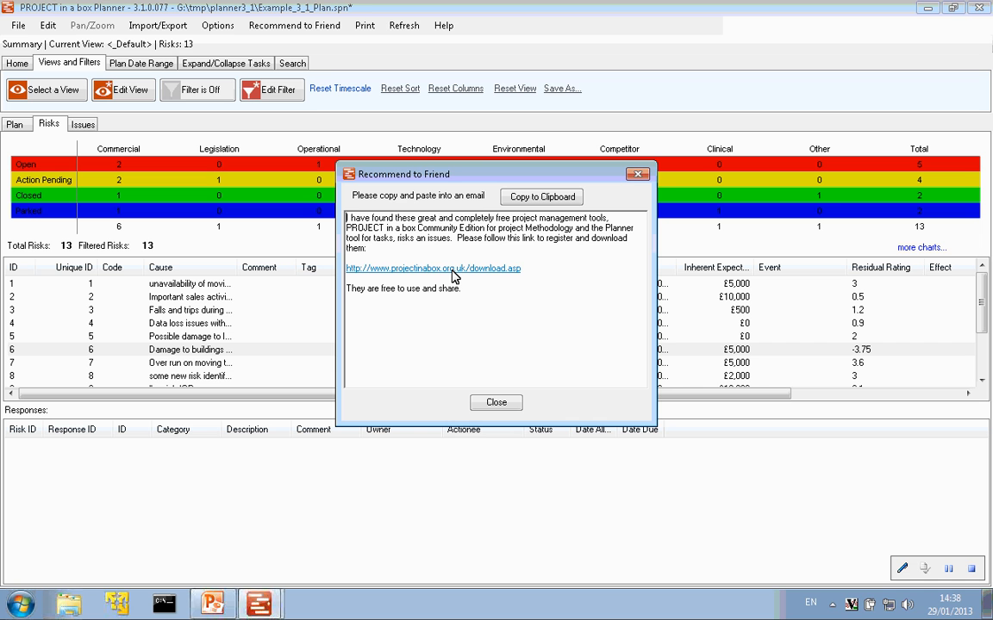
{"action": "mouse_move", "coordinate": [630, 189]}
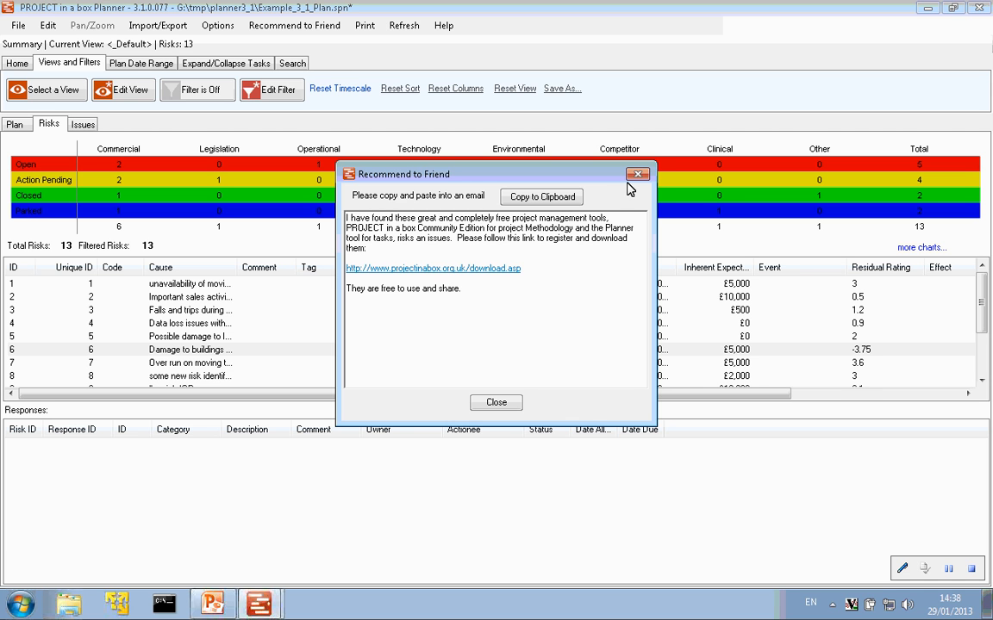
Dismiss the Recommend to Friend message to reveal the risk summary and register.
{"action": "left_click", "coordinate": [637, 174]}
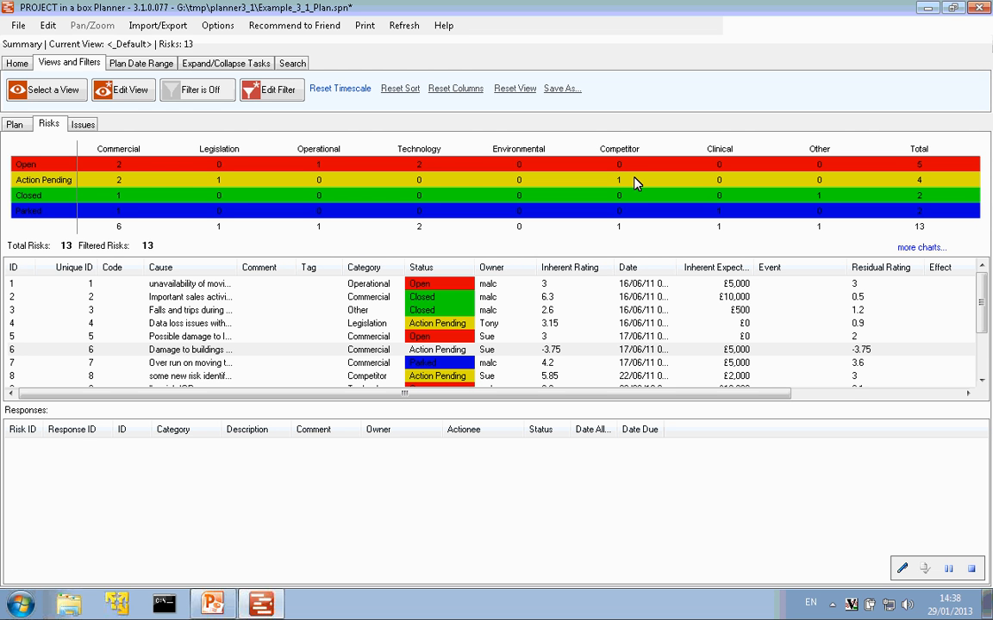
{"action": "mouse_move", "coordinate": [615, 198]}
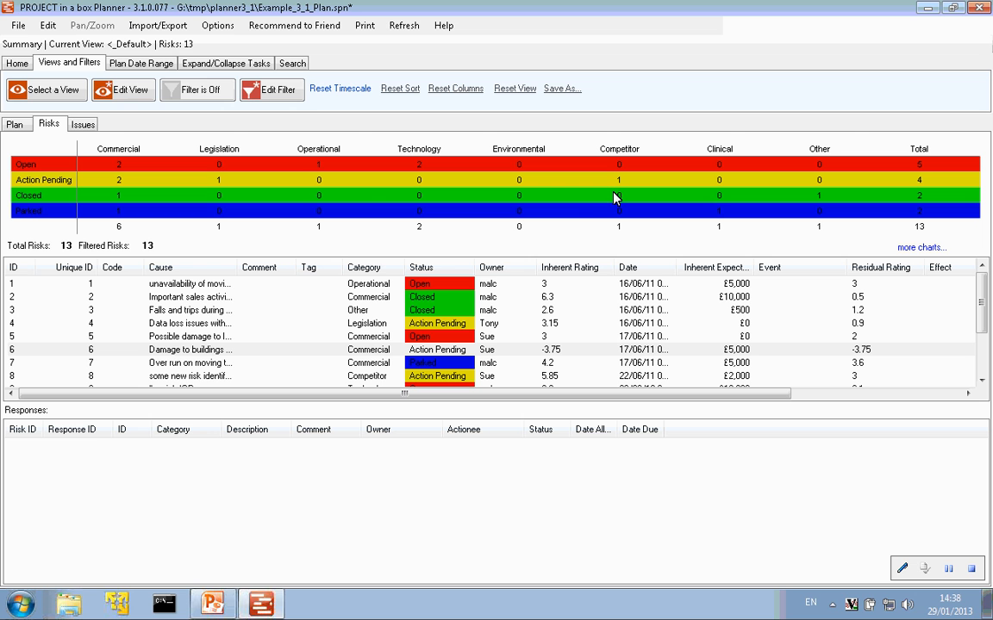
{"action": "mouse_move", "coordinate": [549, 241]}
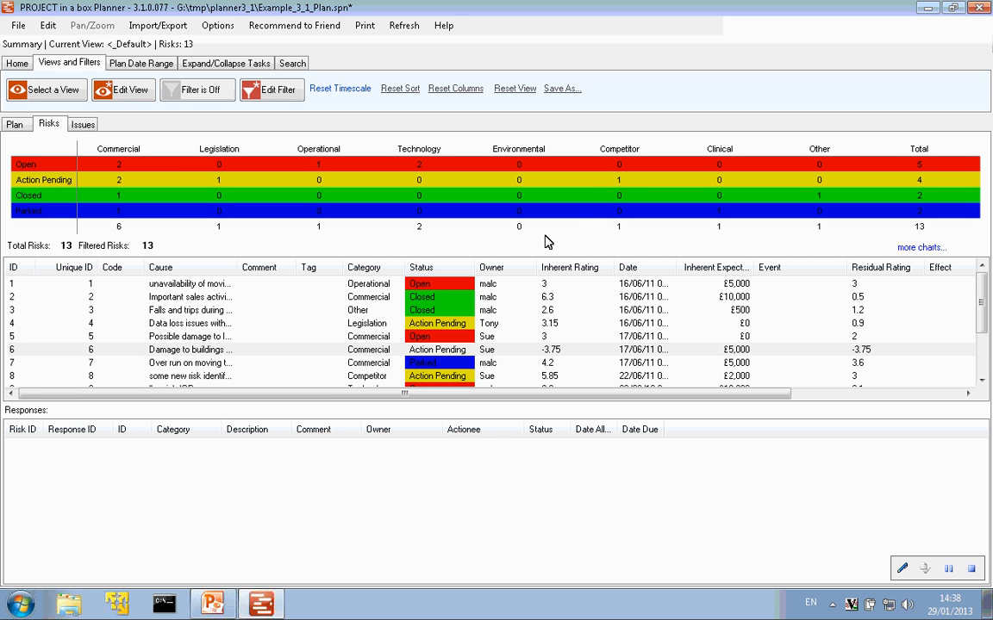
{"action": "mouse_move", "coordinate": [483, 250]}
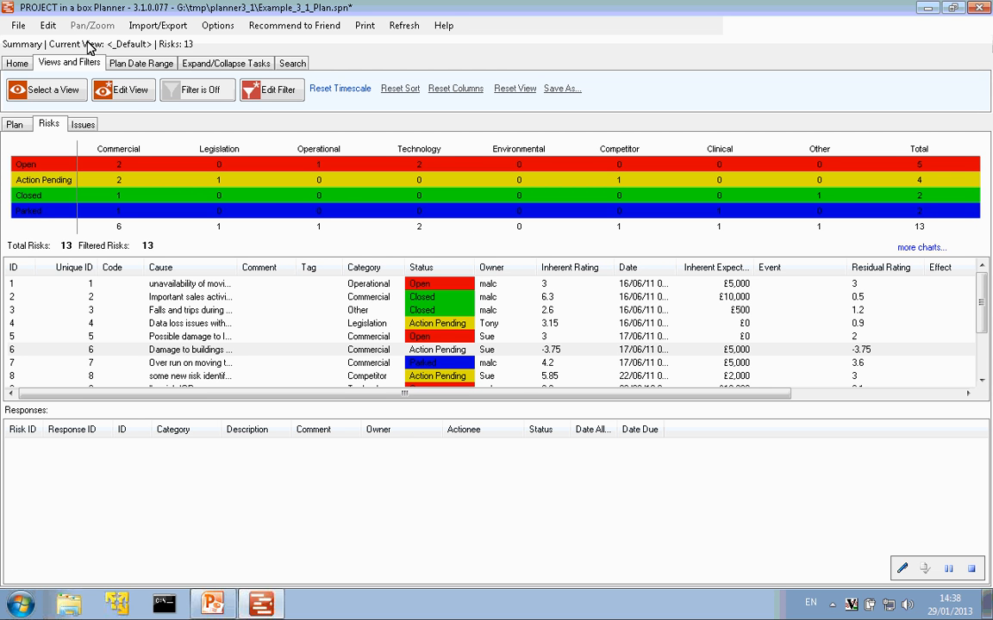
{"action": "mouse_move", "coordinate": [195, 309]}
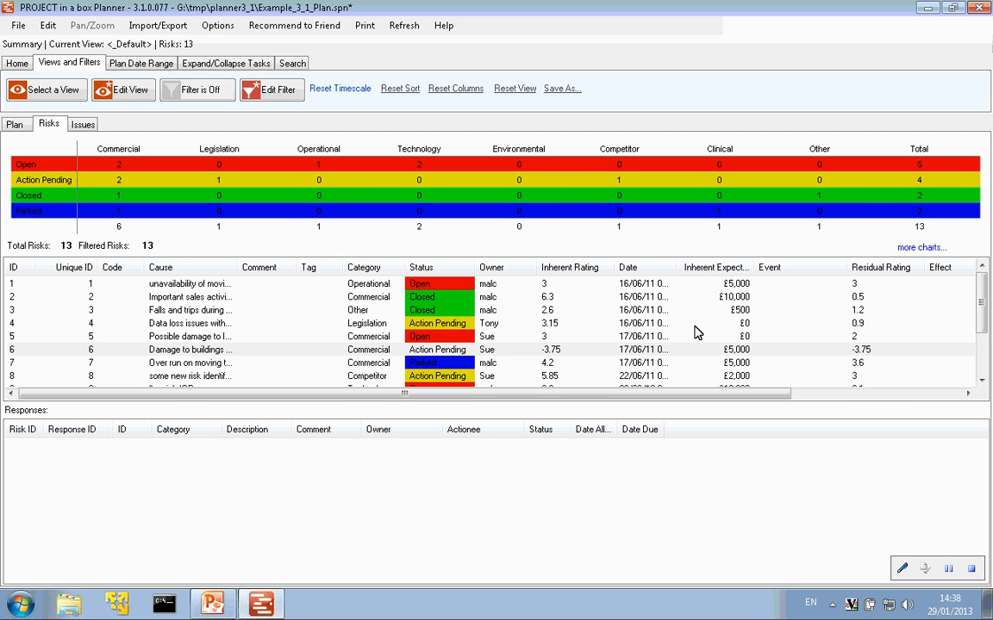
{"action": "mouse_move", "coordinate": [550, 202]}
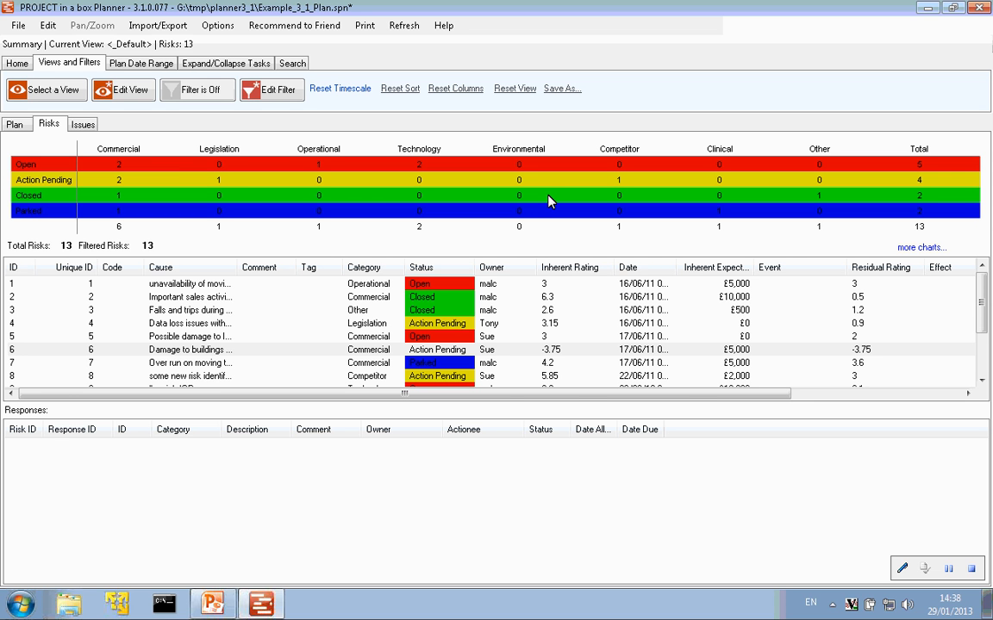
{"action": "mouse_move", "coordinate": [911, 231]}
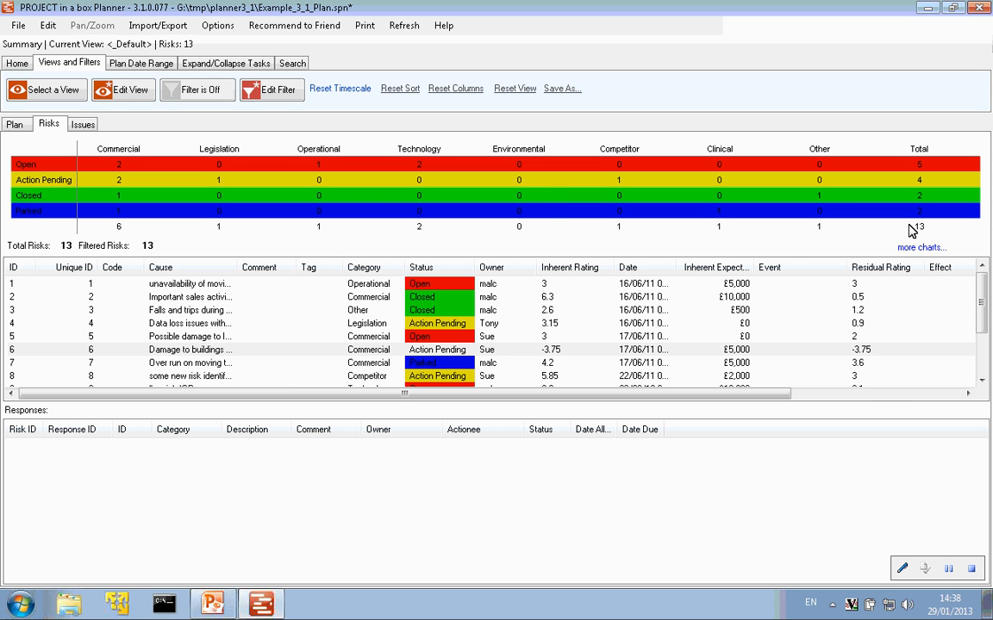
{"action": "mouse_move", "coordinate": [388, 311]}
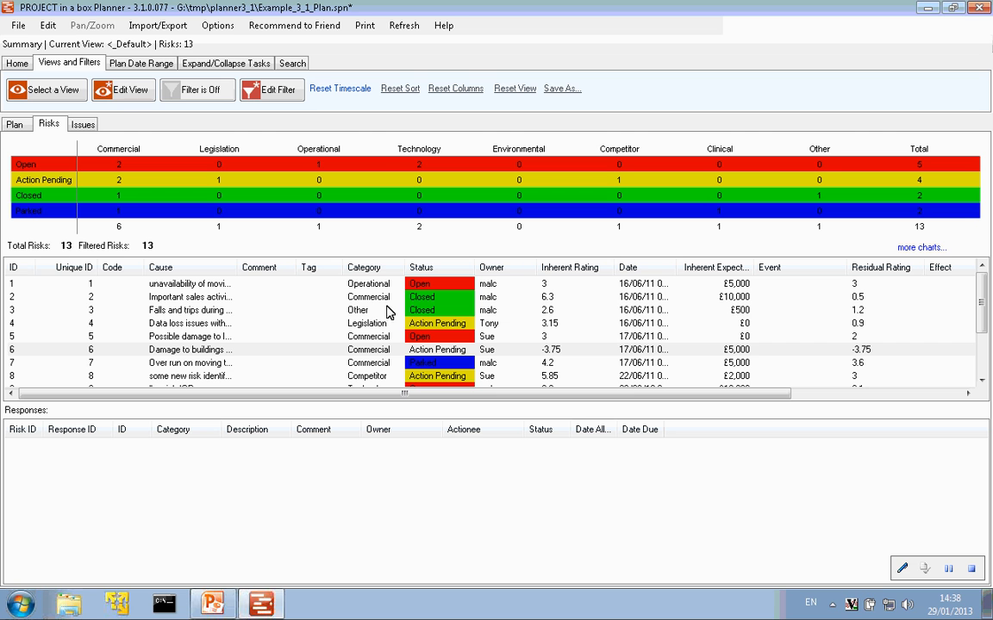
{"action": "mouse_move", "coordinate": [429, 322]}
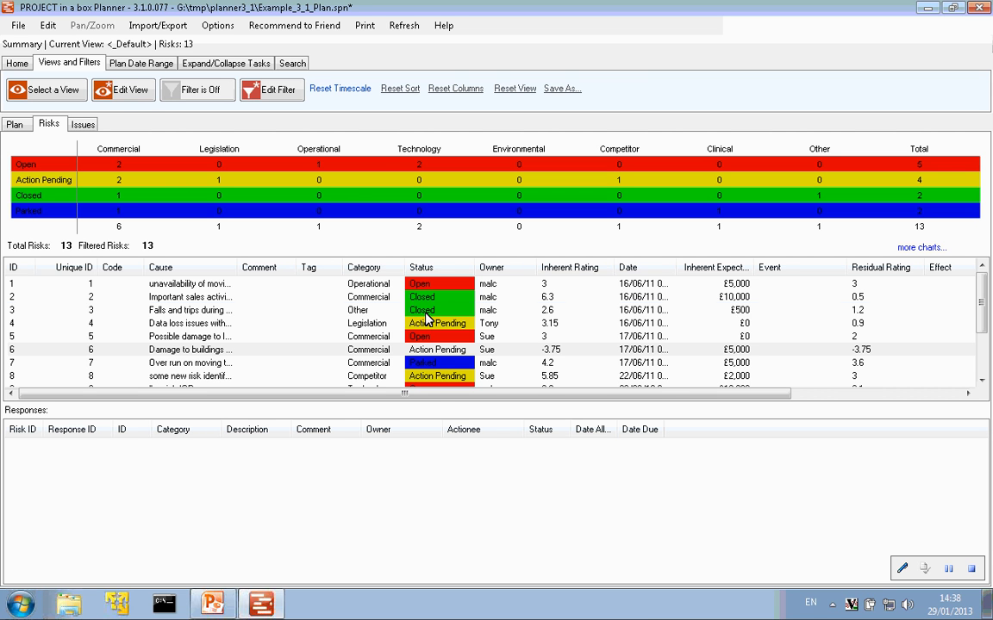
Copy the entire risk list to the clipboard as CSV and acknowledge the Done message.
{"action": "left_click", "coordinate": [189, 309]}
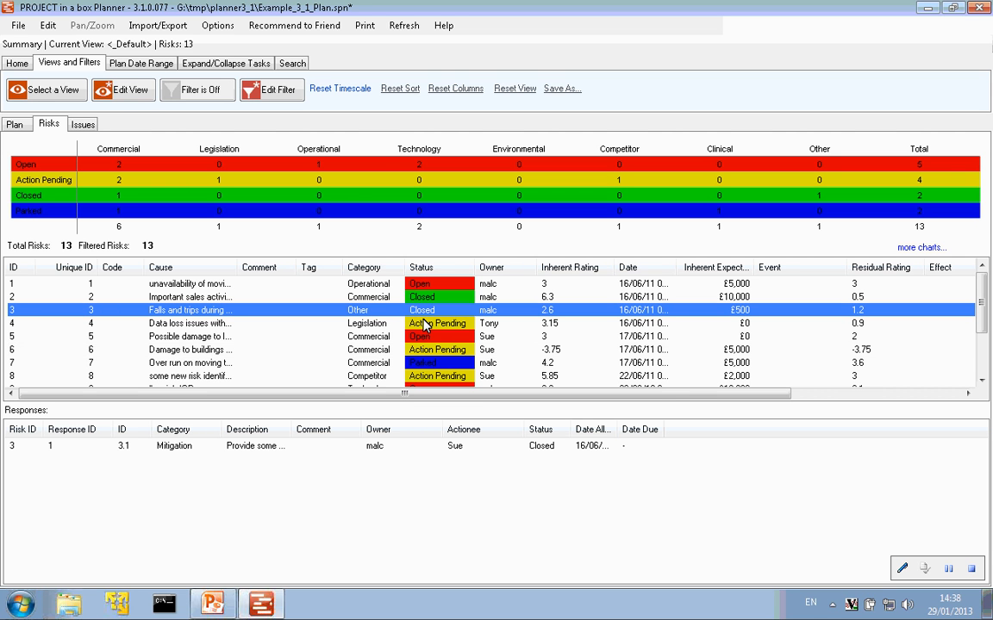
{"action": "right_click", "coordinate": [189, 323]}
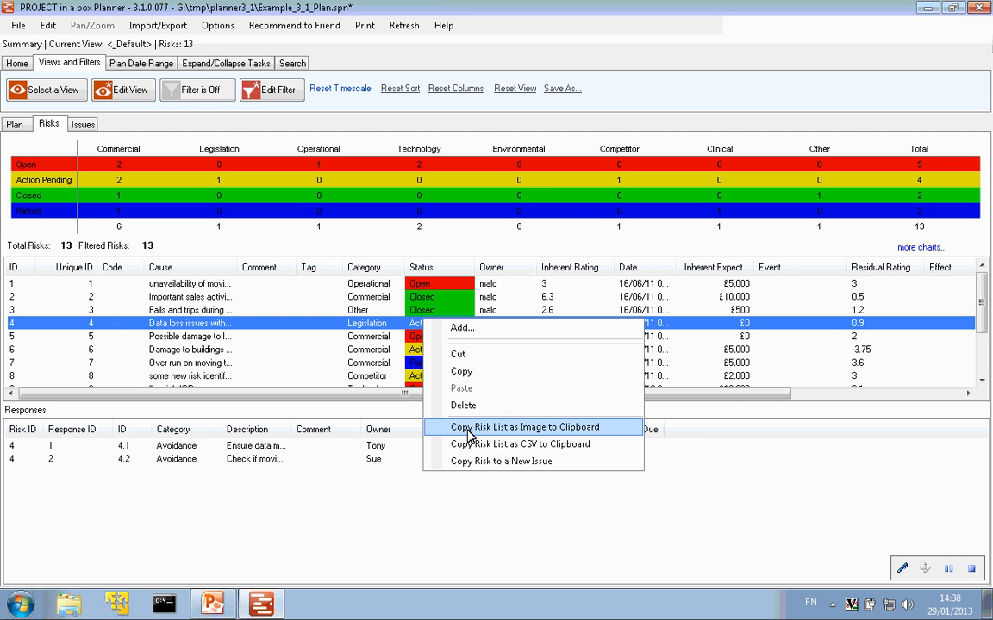
{"action": "mouse_move", "coordinate": [519, 437]}
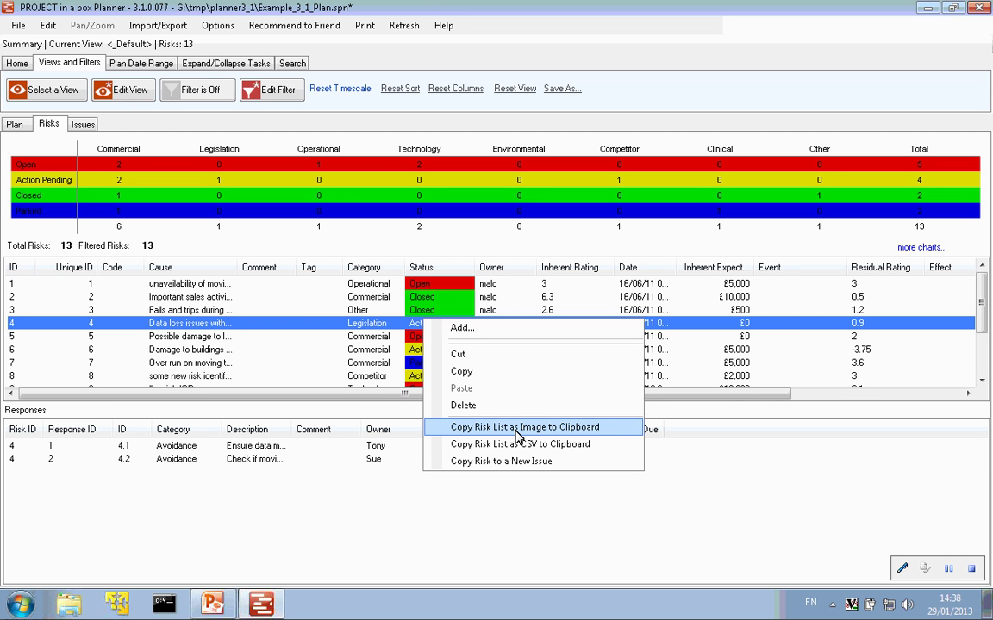
{"action": "mouse_move", "coordinate": [508, 444]}
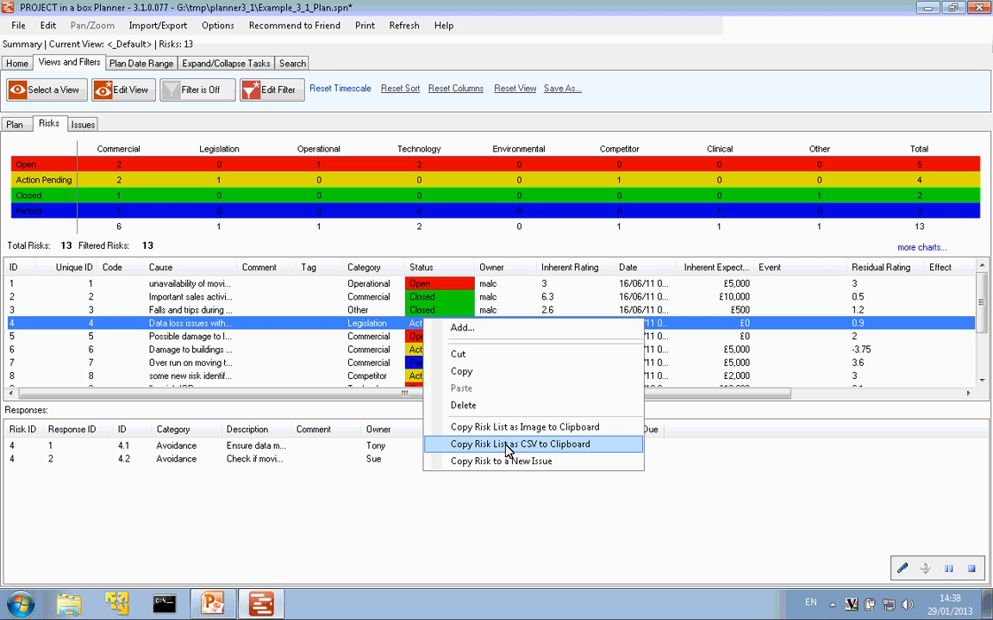
{"action": "mouse_move", "coordinate": [513, 435]}
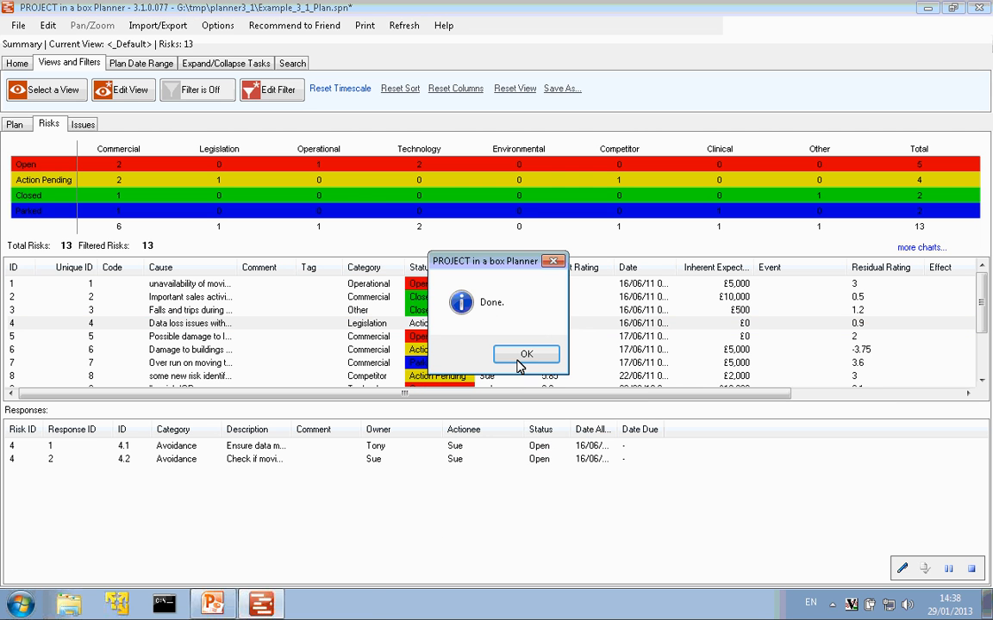
{"action": "left_click", "coordinate": [525, 354]}
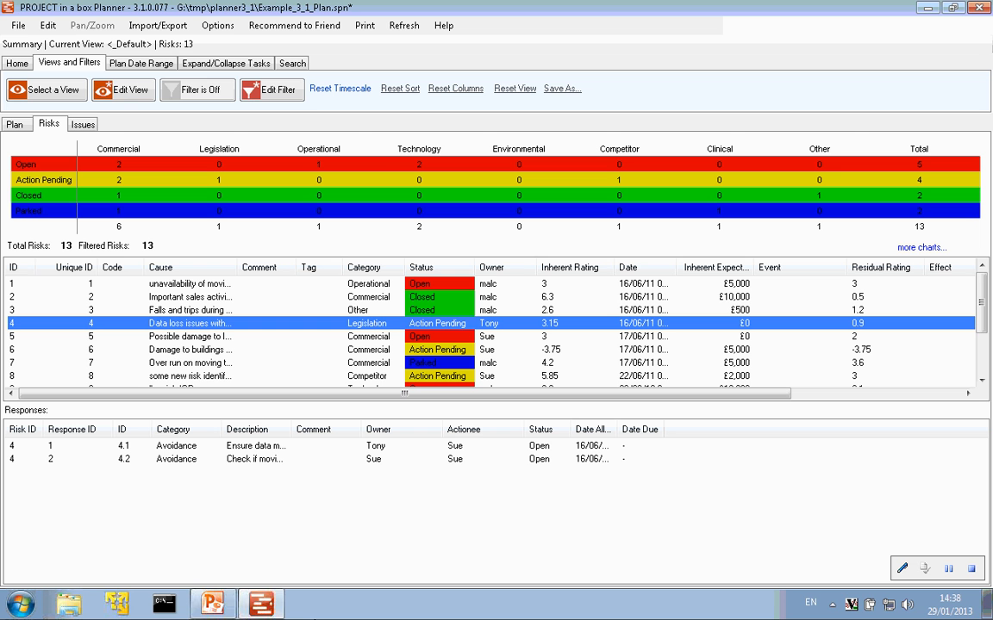
{"action": "left_click", "coordinate": [543, 552]}
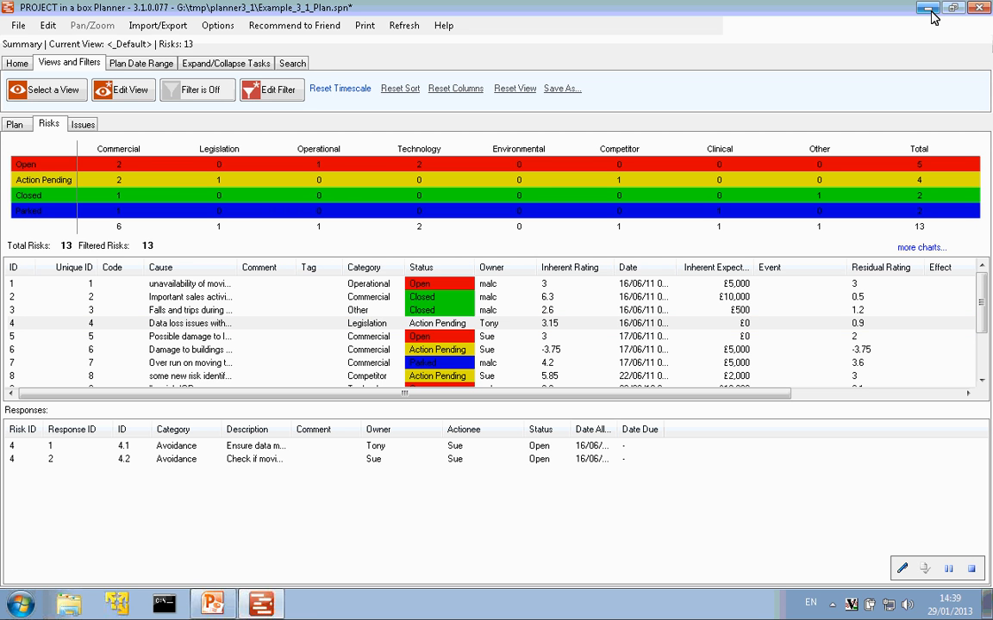
Open the new Excel workbook maximized and paste the risk list picture at B2.
{"action": "left_click", "coordinate": [927, 8]}
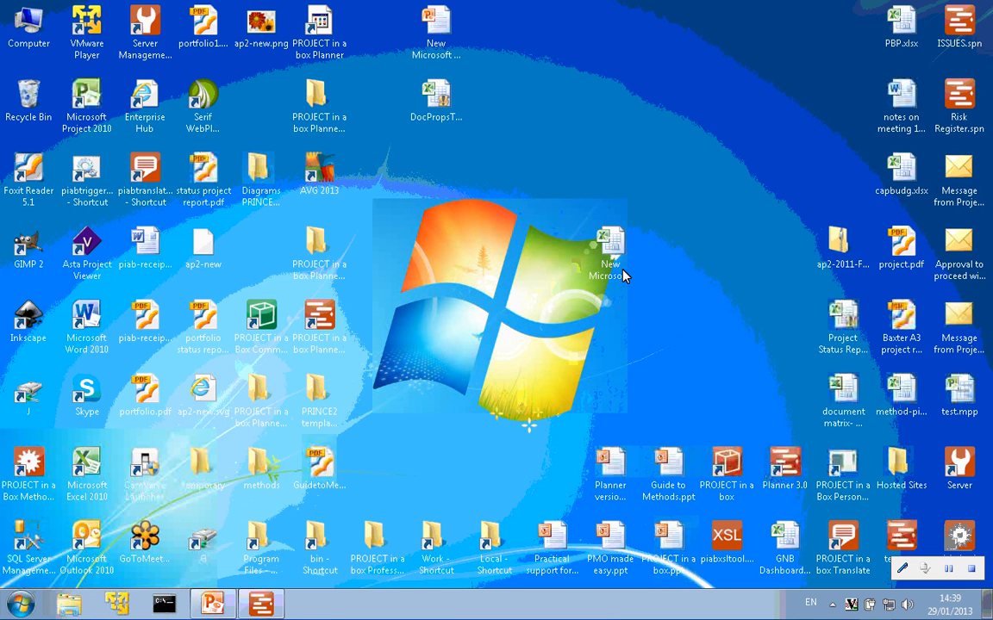
{"action": "double_click", "coordinate": [610, 249]}
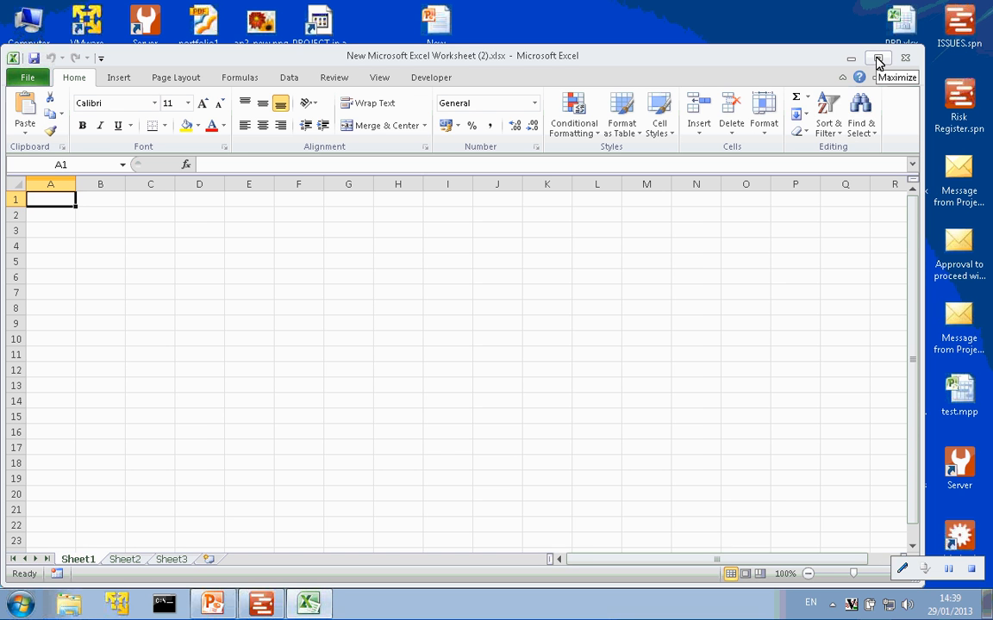
{"action": "left_click", "coordinate": [878, 58]}
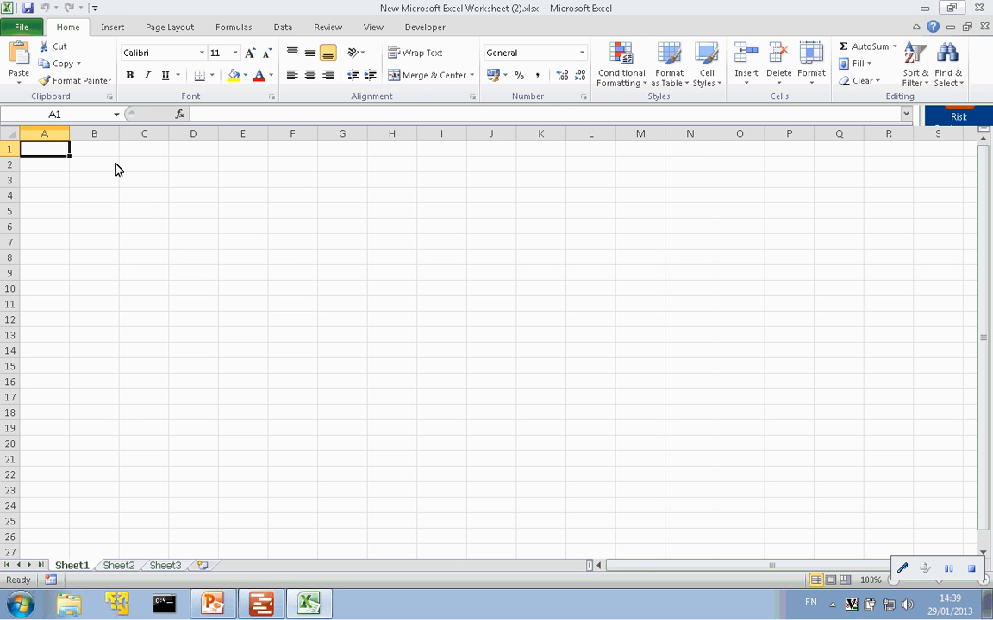
{"action": "right_click", "coordinate": [93, 163]}
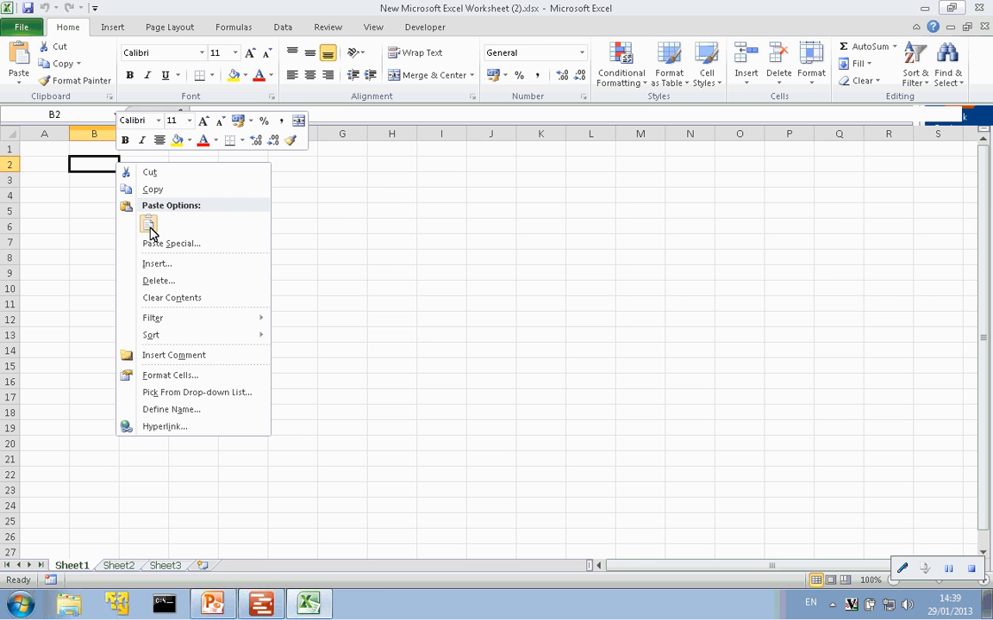
{"action": "left_click", "coordinate": [149, 224]}
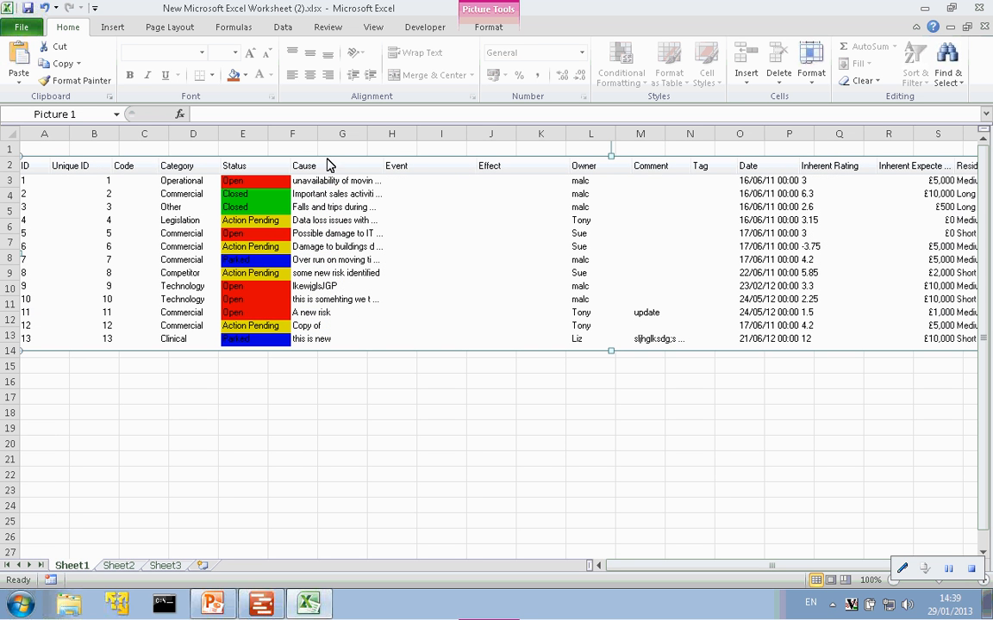
{"action": "mouse_move", "coordinate": [442, 212]}
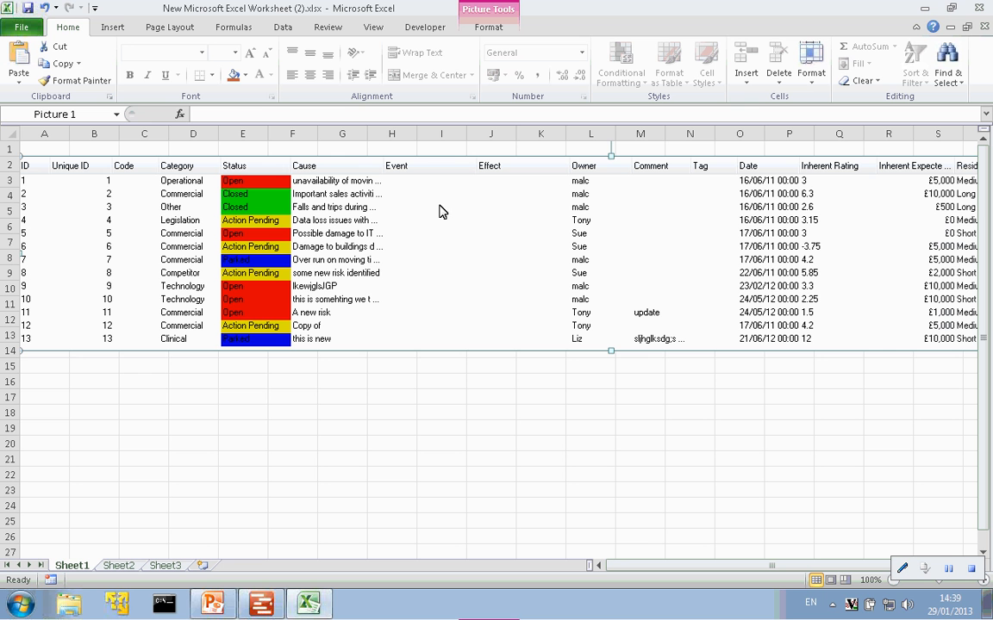
{"action": "mouse_move", "coordinate": [778, 330]}
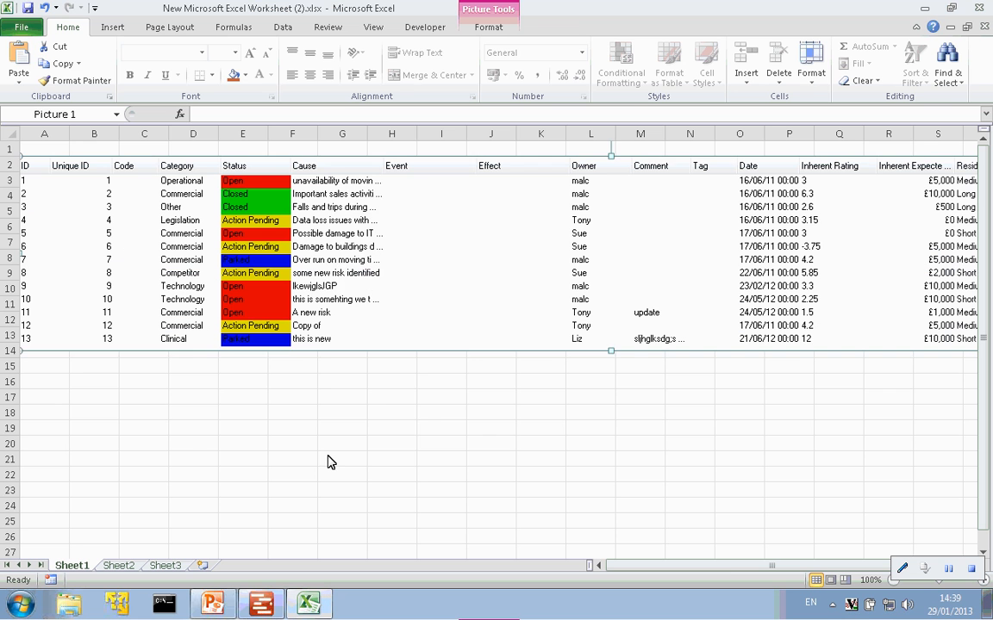
{"action": "right_click", "coordinate": [342, 459]}
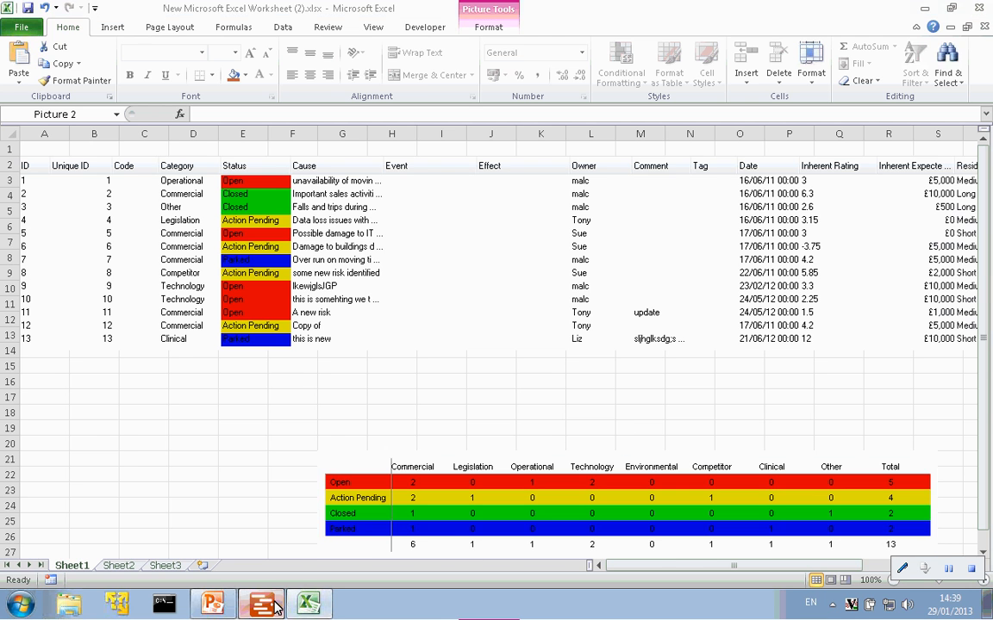
Copy the Expected Values and Averages risk chart from Planner's more charts window.
{"action": "left_click", "coordinate": [261, 603]}
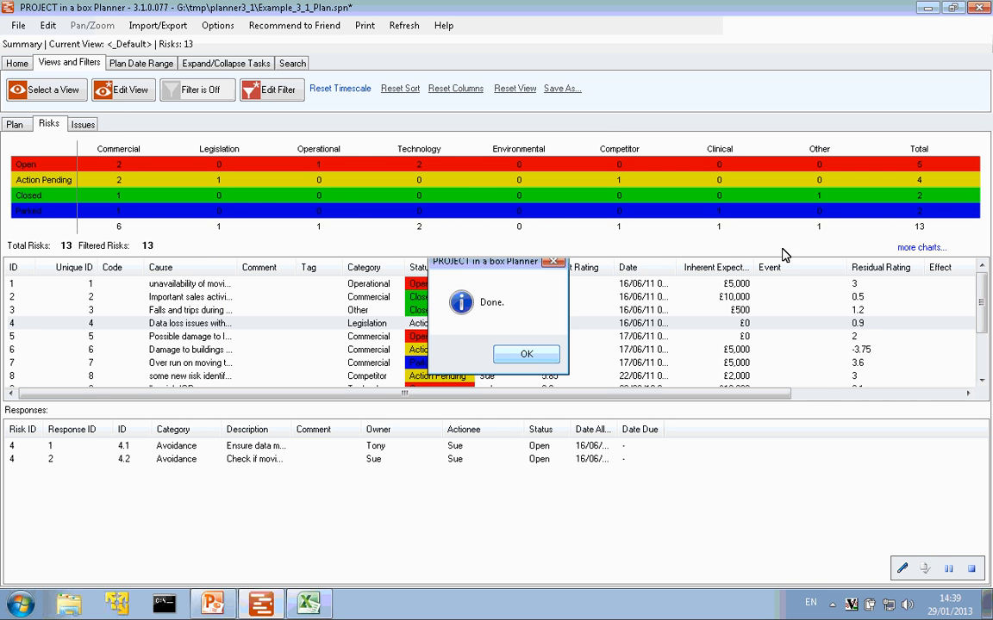
{"action": "left_click", "coordinate": [526, 355]}
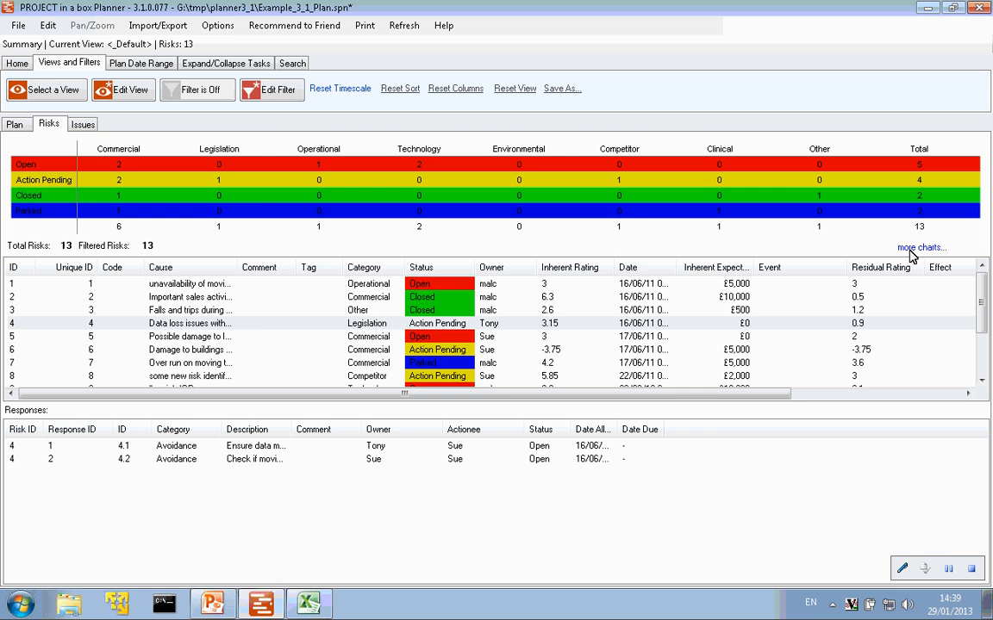
{"action": "left_click", "coordinate": [920, 247]}
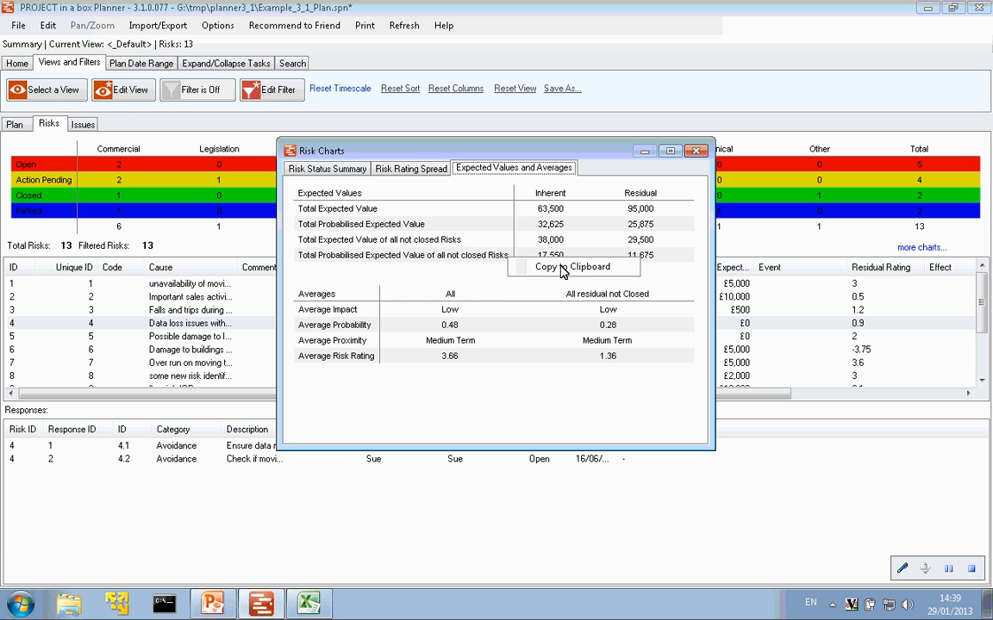
{"action": "left_click", "coordinate": [574, 266]}
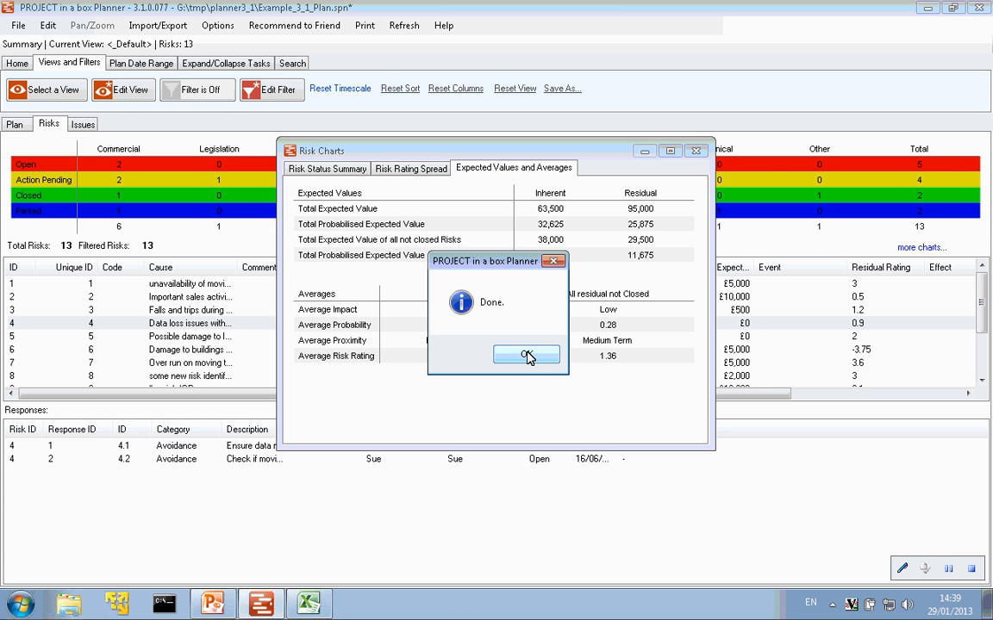
{"action": "left_click", "coordinate": [527, 355]}
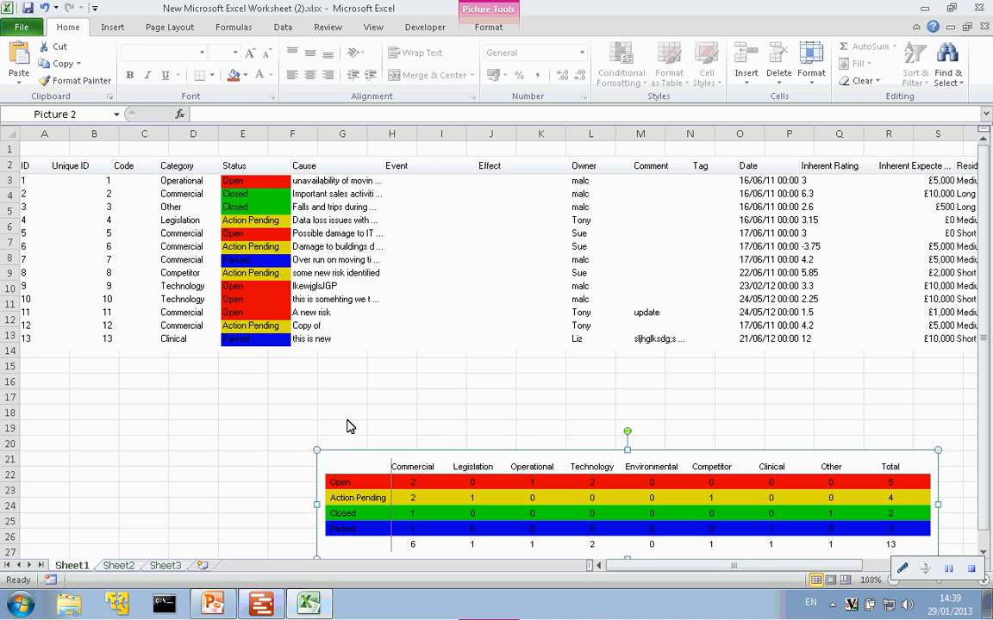
Paste the expected values table as a picture at cell G18.
{"action": "right_click", "coordinate": [342, 412]}
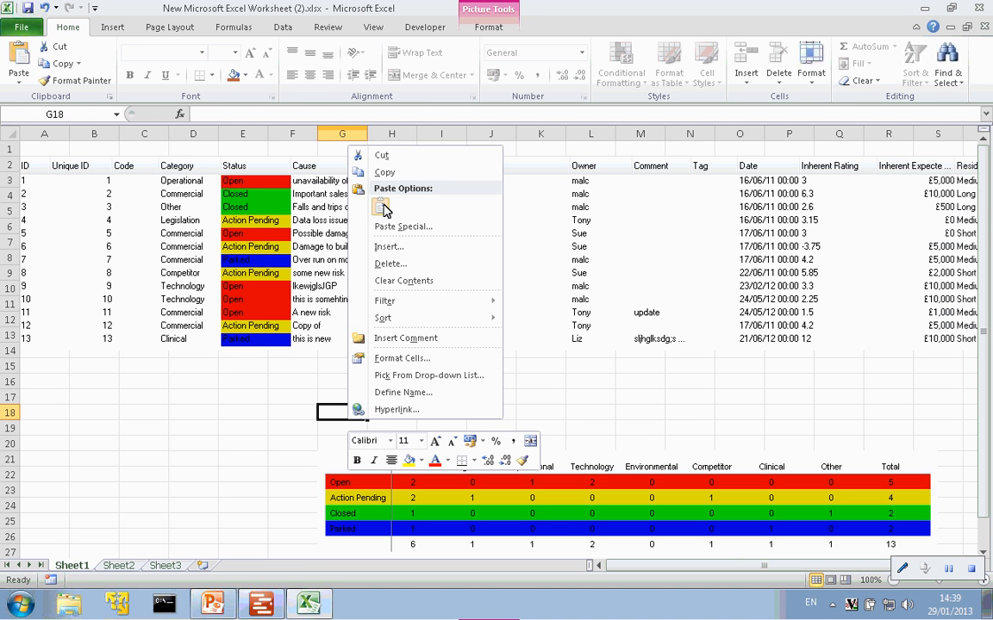
{"action": "left_click", "coordinate": [381, 207]}
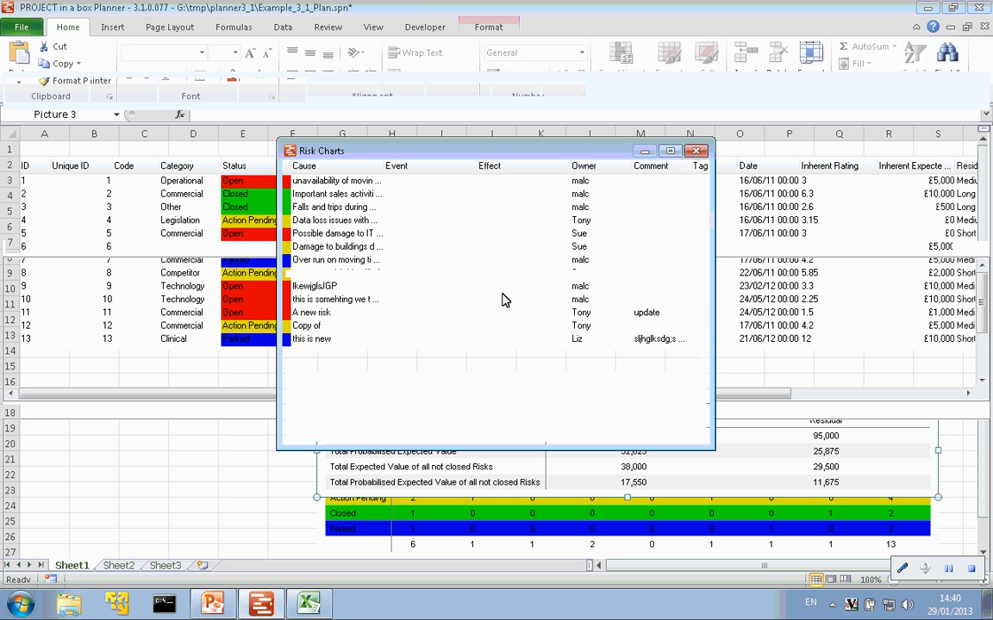
Close Planner's Risk Charts window to return to the risk register.
{"action": "left_click", "coordinate": [513, 167]}
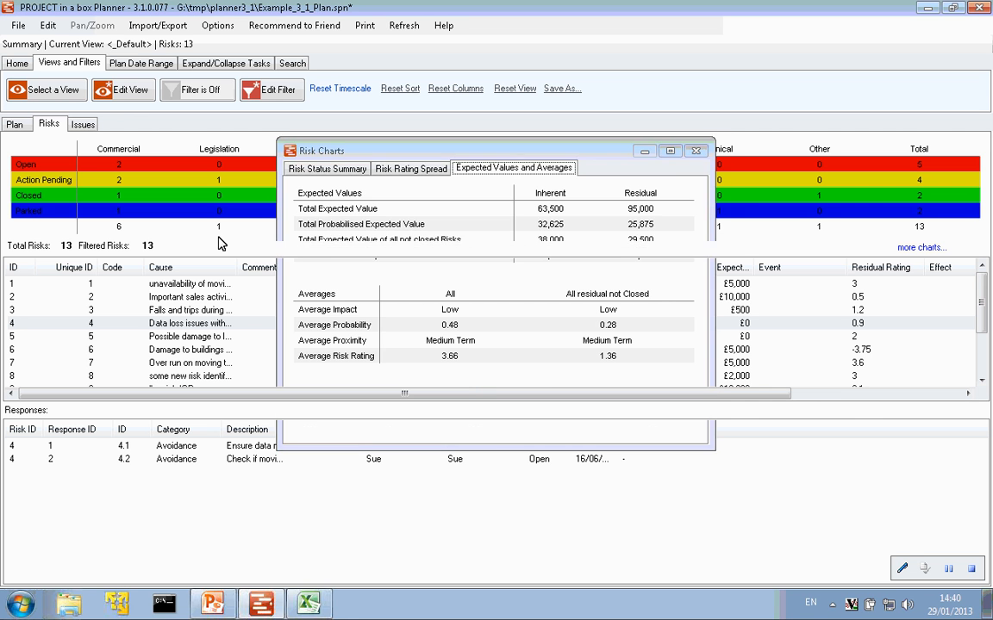
{"action": "left_click", "coordinate": [695, 151]}
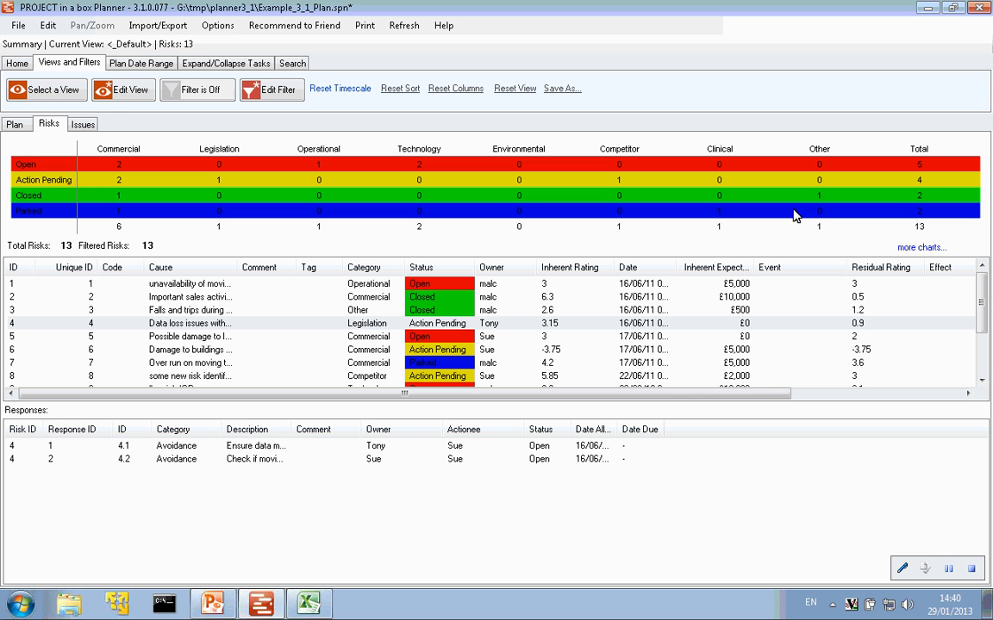
{"action": "mouse_move", "coordinate": [429, 472]}
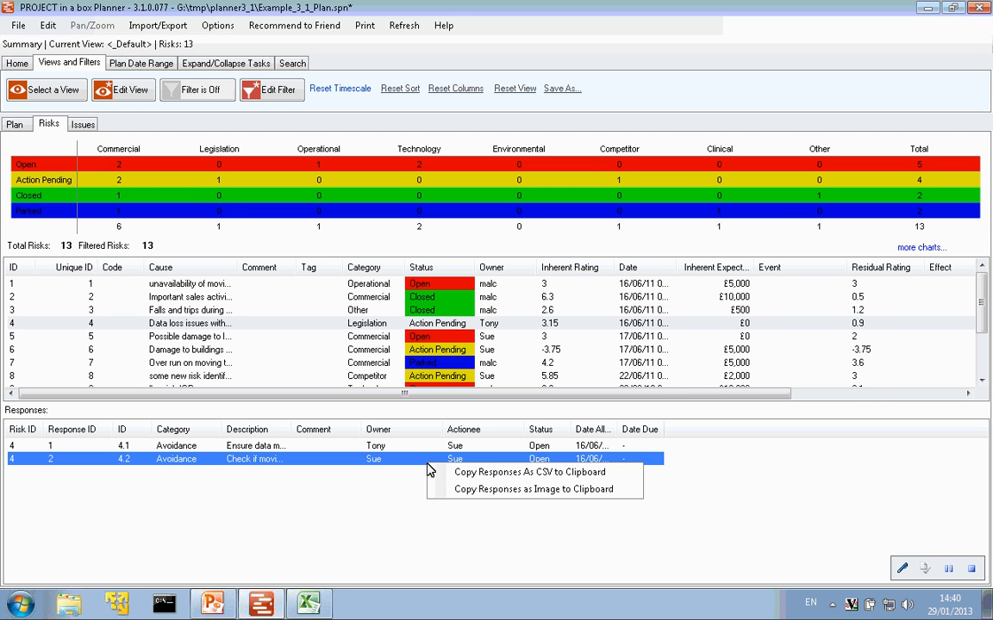
{"action": "mouse_move", "coordinate": [521, 472]}
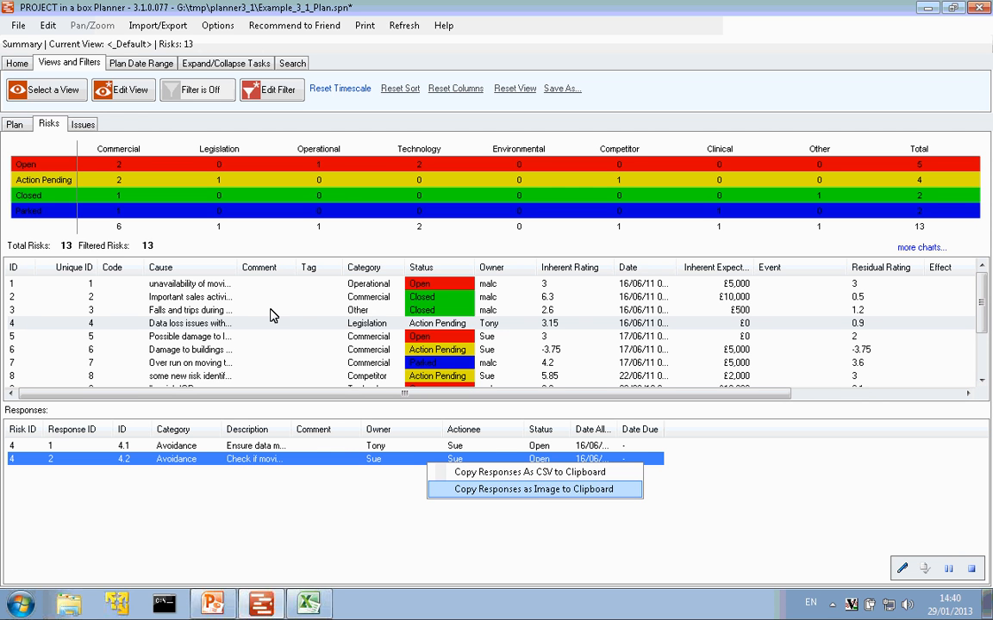
{"action": "mouse_move", "coordinate": [313, 319]}
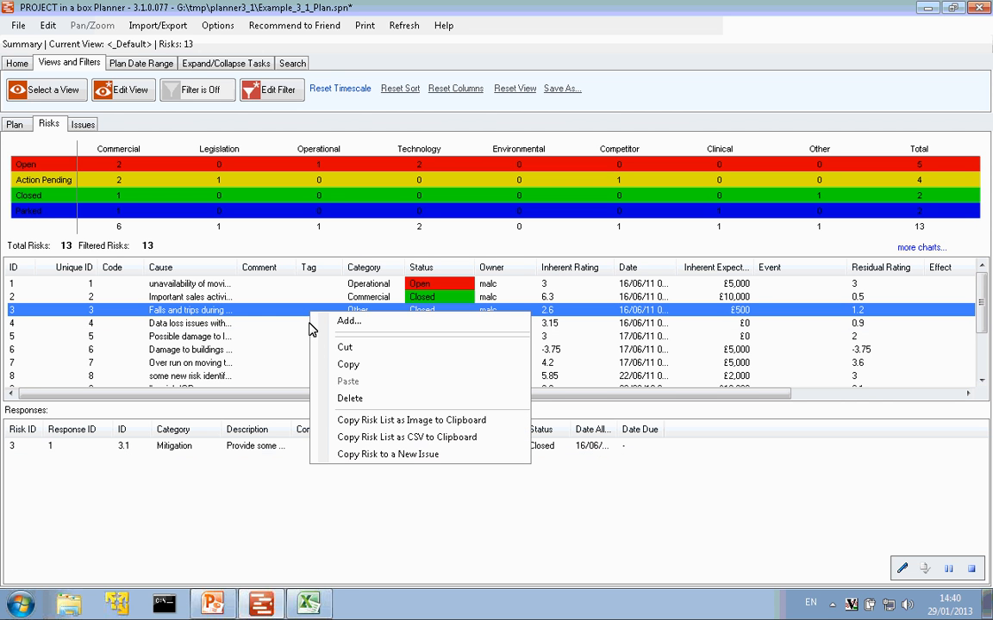
{"action": "mouse_move", "coordinate": [342, 344]}
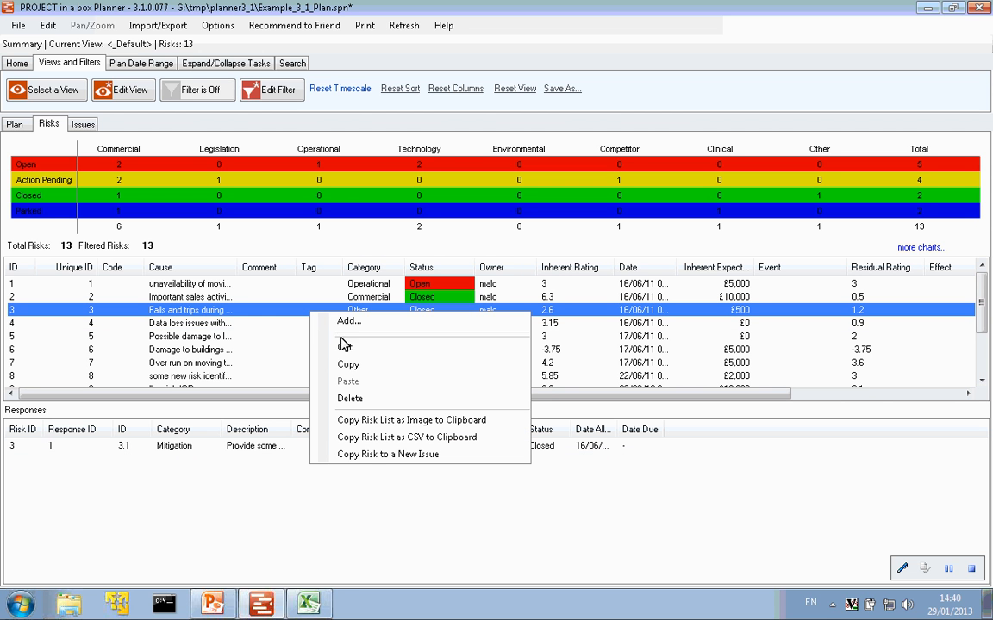
{"action": "mouse_move", "coordinate": [420, 437]}
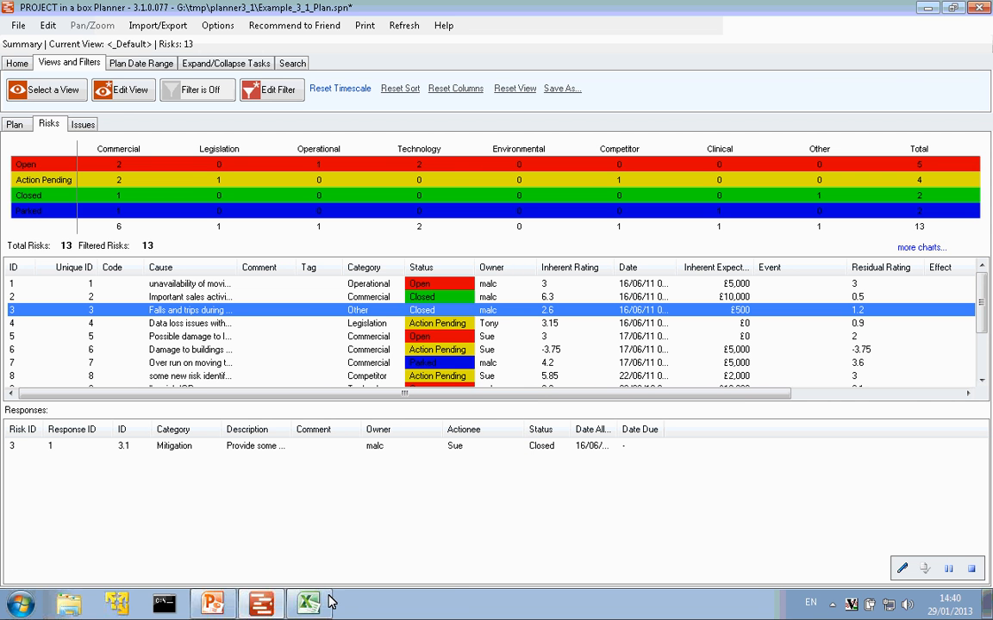
Paste the risk list as cell data at C33, then check expected values and Response Count.
{"action": "left_click", "coordinate": [308, 603]}
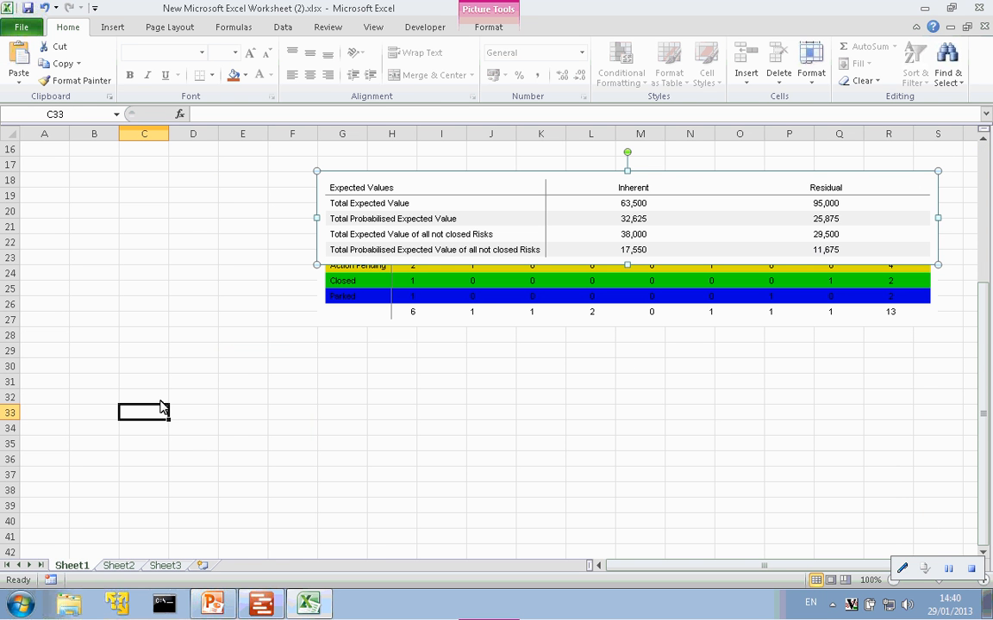
{"action": "right_click", "coordinate": [144, 412]}
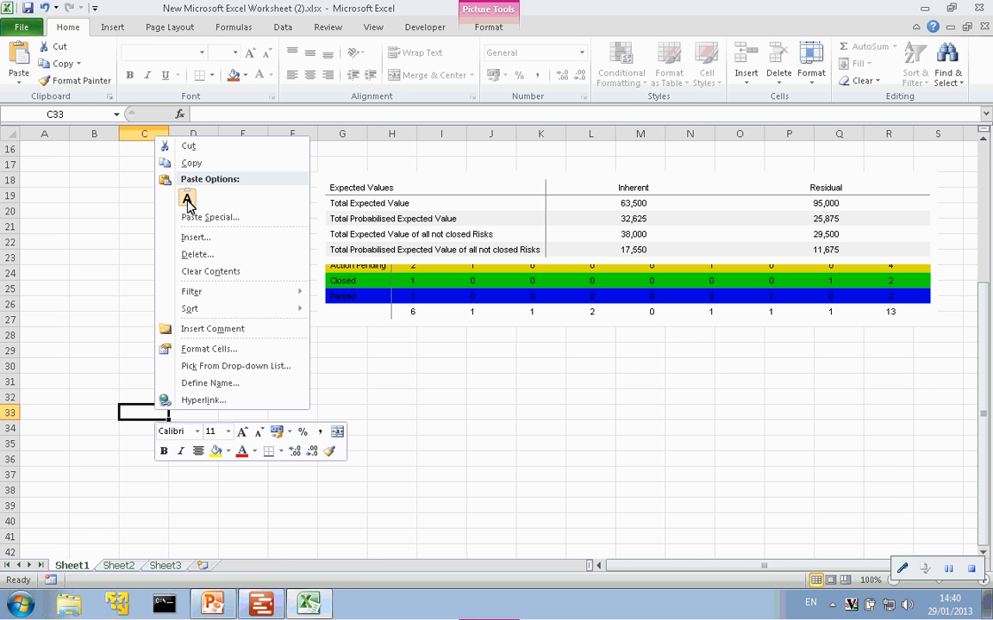
{"action": "left_click", "coordinate": [188, 196]}
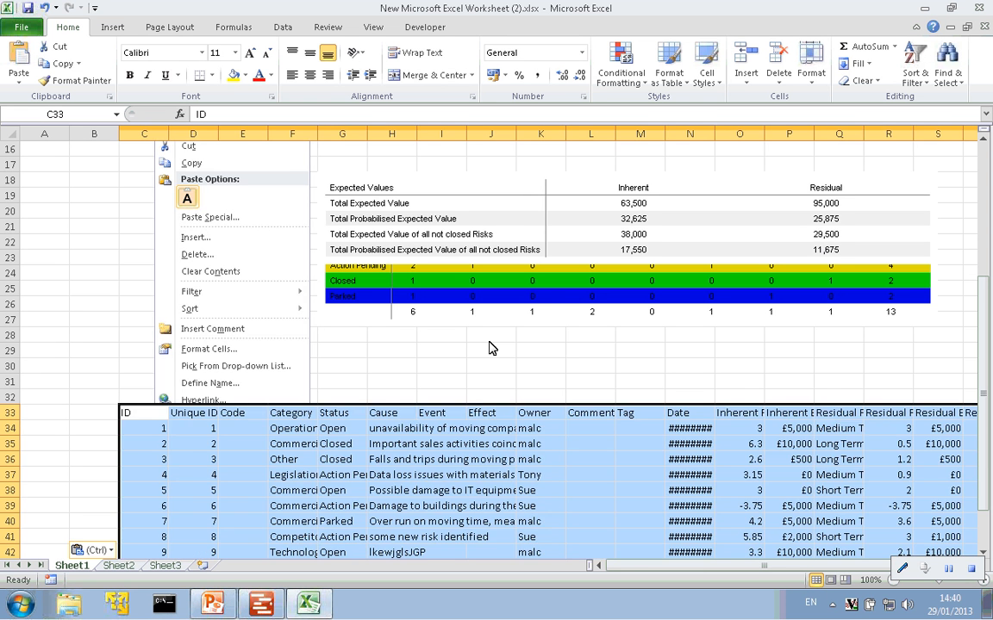
{"action": "left_click", "coordinate": [788, 428]}
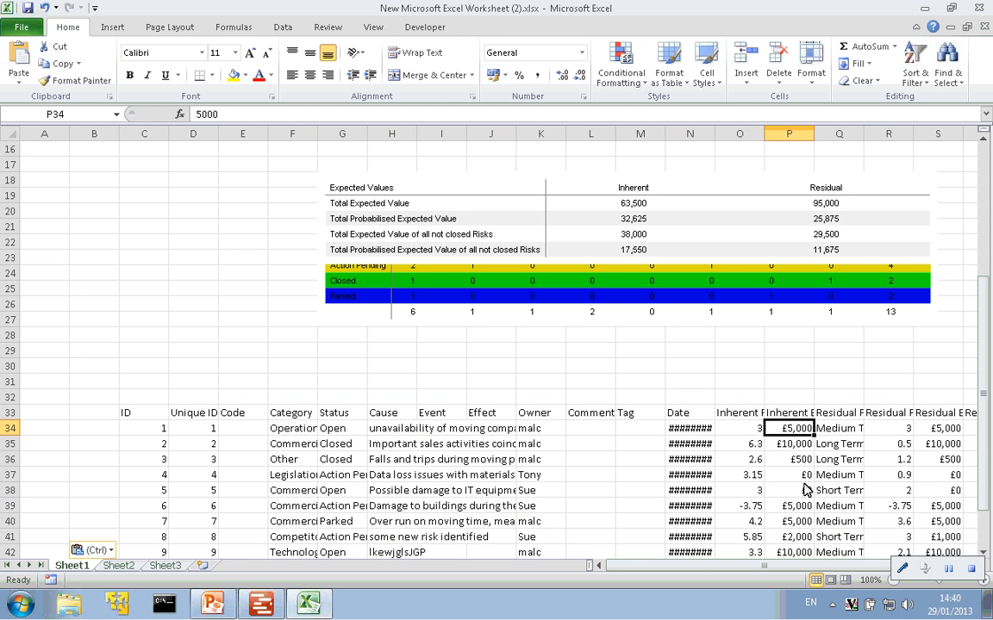
{"action": "left_click", "coordinate": [788, 475]}
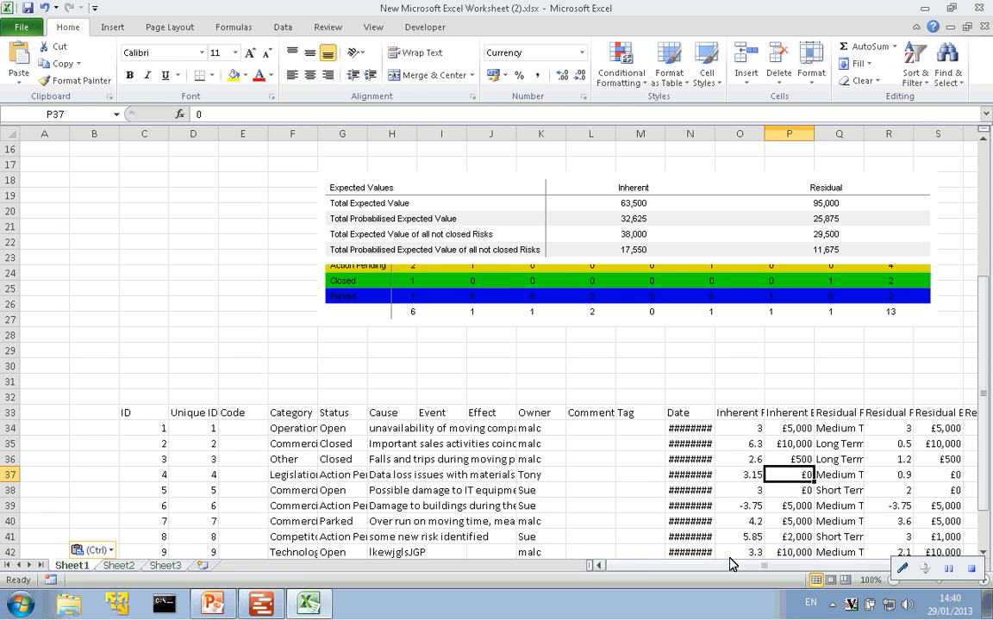
{"action": "scroll", "scroll_direction": "right", "scroll_amount": 3}
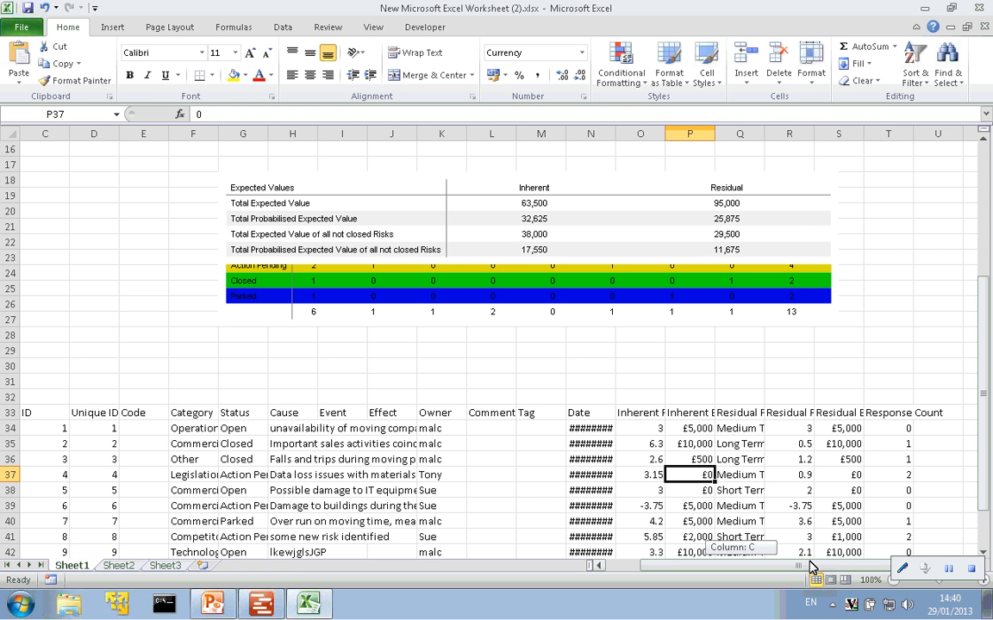
{"action": "mouse_move", "coordinate": [926, 507]}
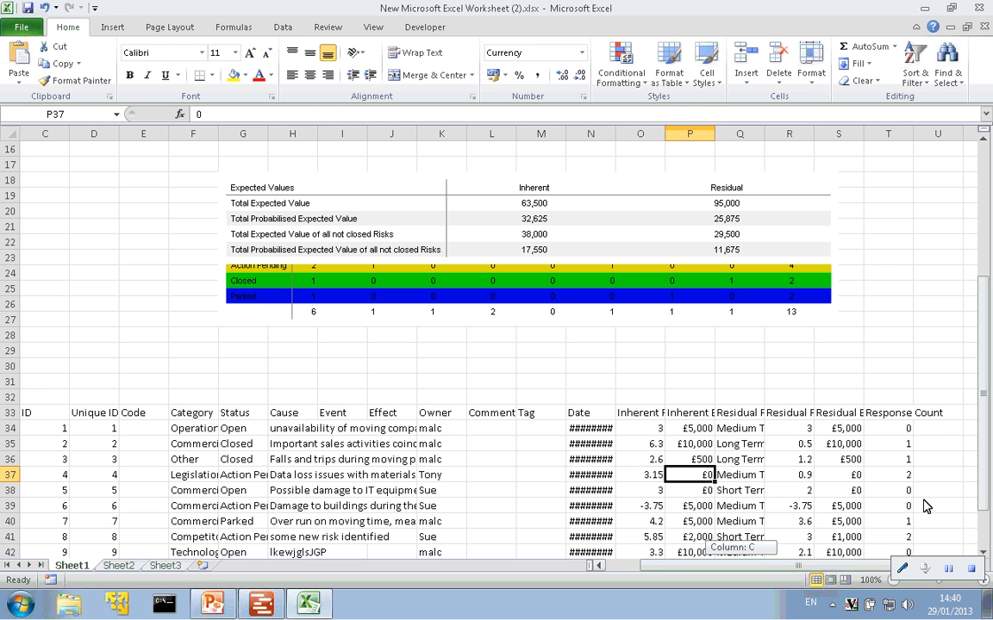
{"action": "mouse_move", "coordinate": [459, 470]}
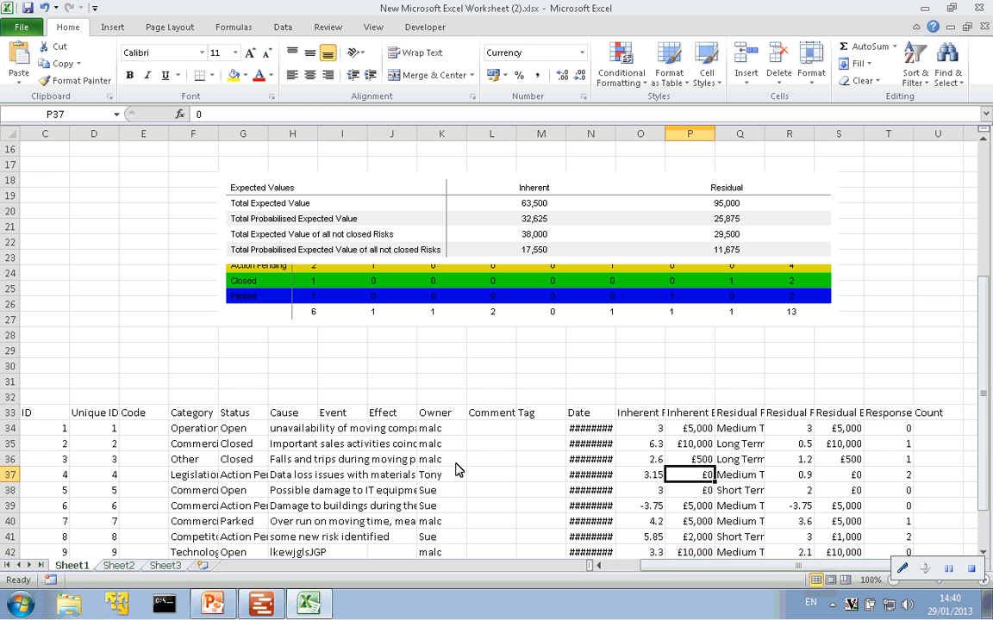
{"action": "mouse_move", "coordinate": [802, 436]}
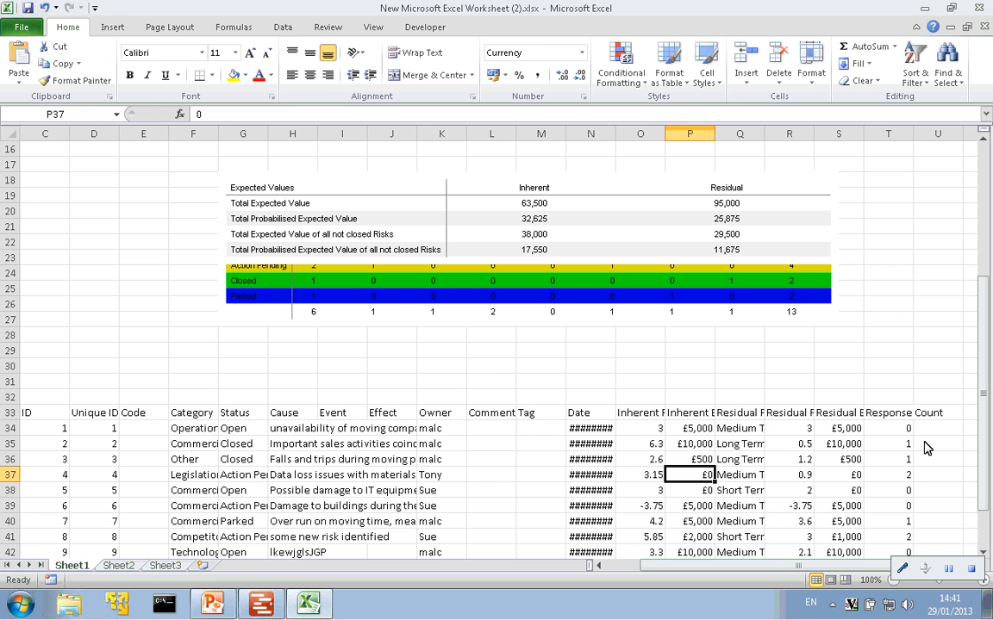
{"action": "mouse_move", "coordinate": [473, 377]}
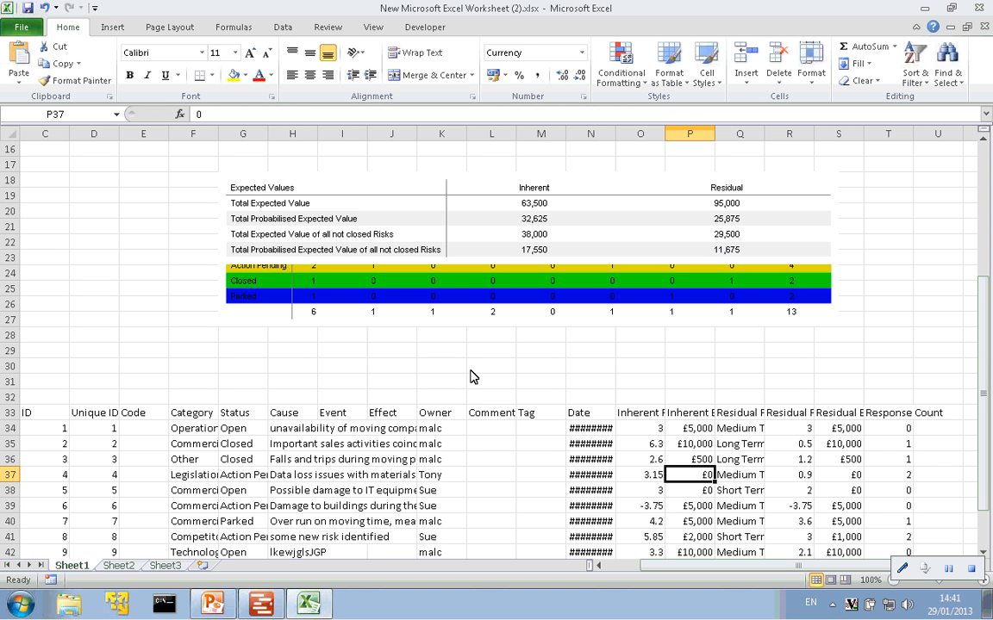
{"action": "mouse_move", "coordinate": [199, 433]}
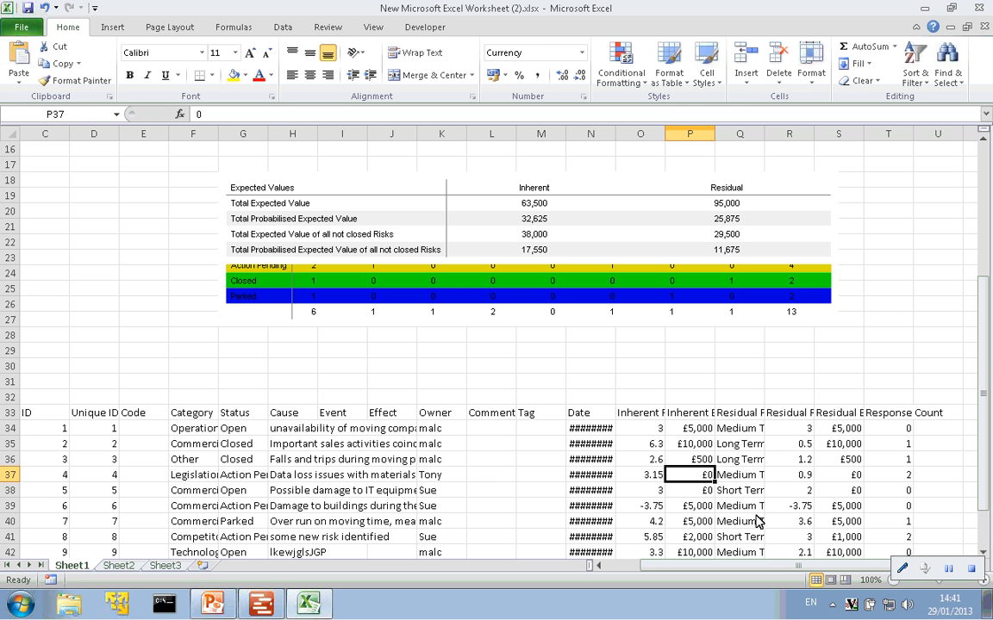
{"action": "mouse_move", "coordinate": [911, 402]}
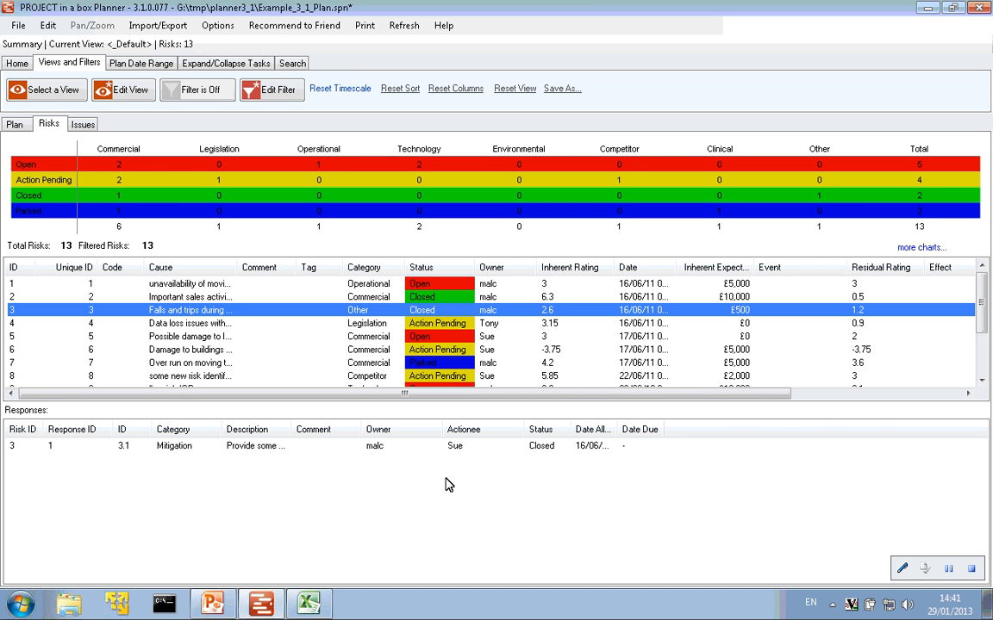
{"action": "mouse_move", "coordinate": [411, 361]}
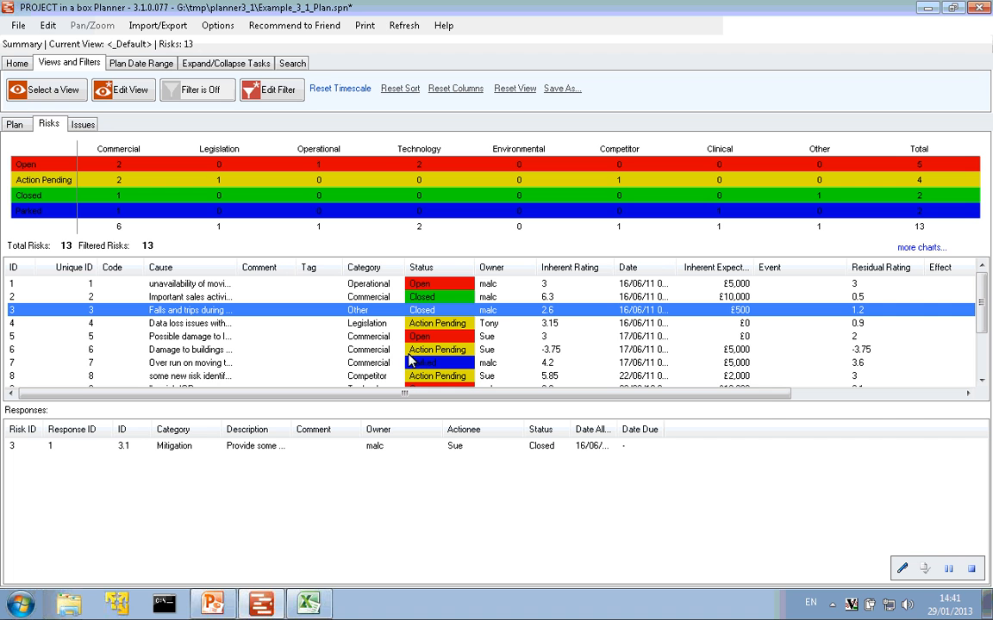
{"action": "mouse_move", "coordinate": [388, 478]}
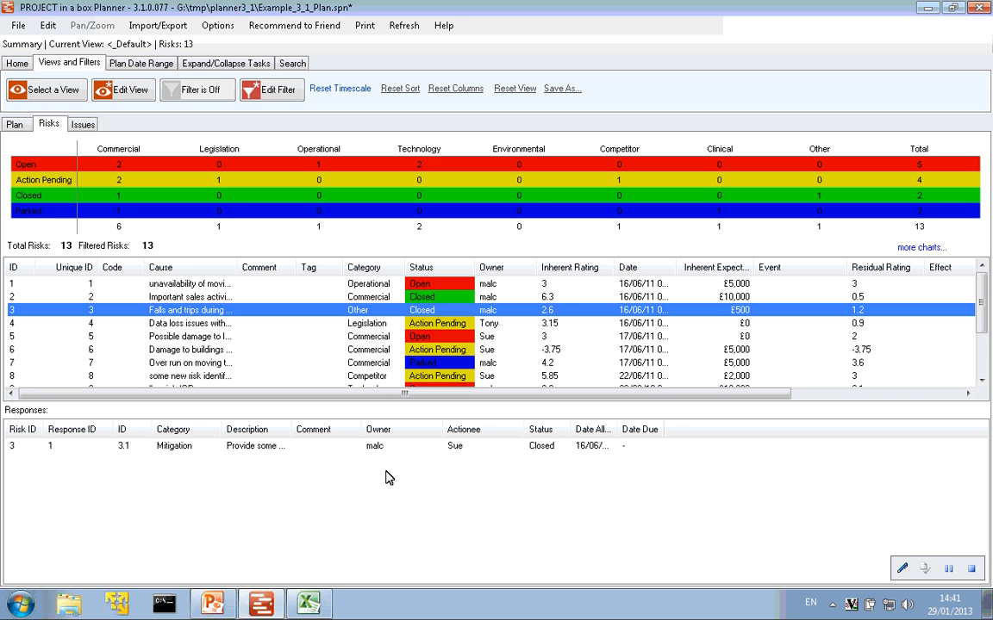
{"action": "mouse_move", "coordinate": [279, 215]}
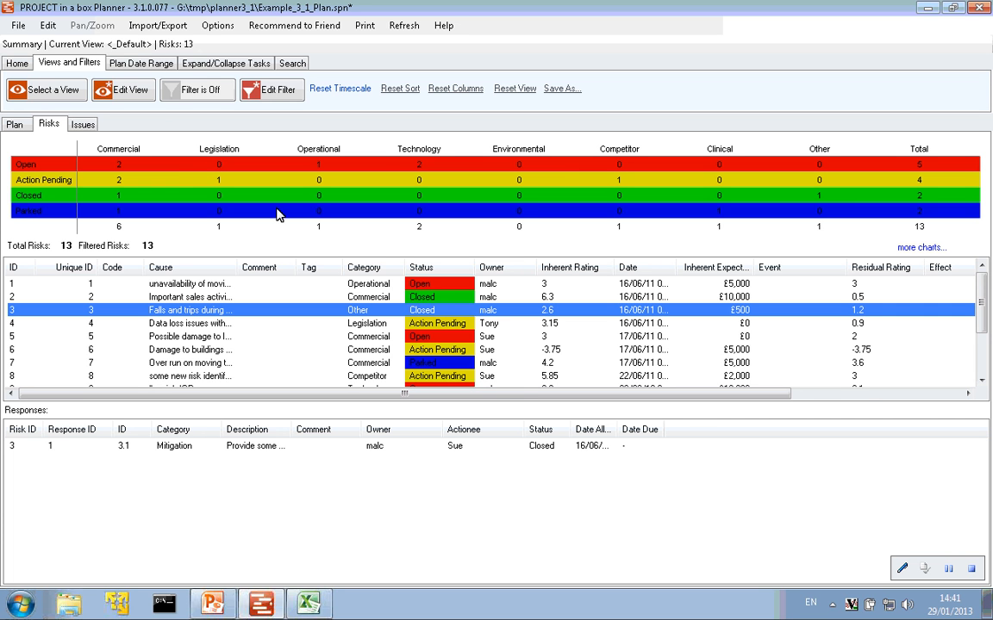
{"action": "mouse_move", "coordinate": [226, 62]}
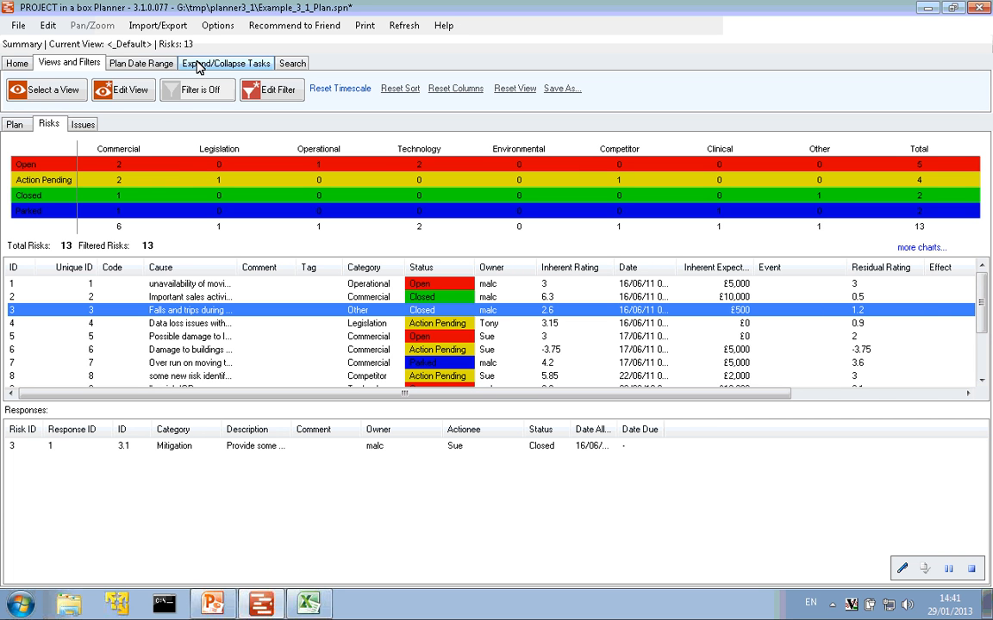
{"action": "mouse_move", "coordinate": [157, 25]}
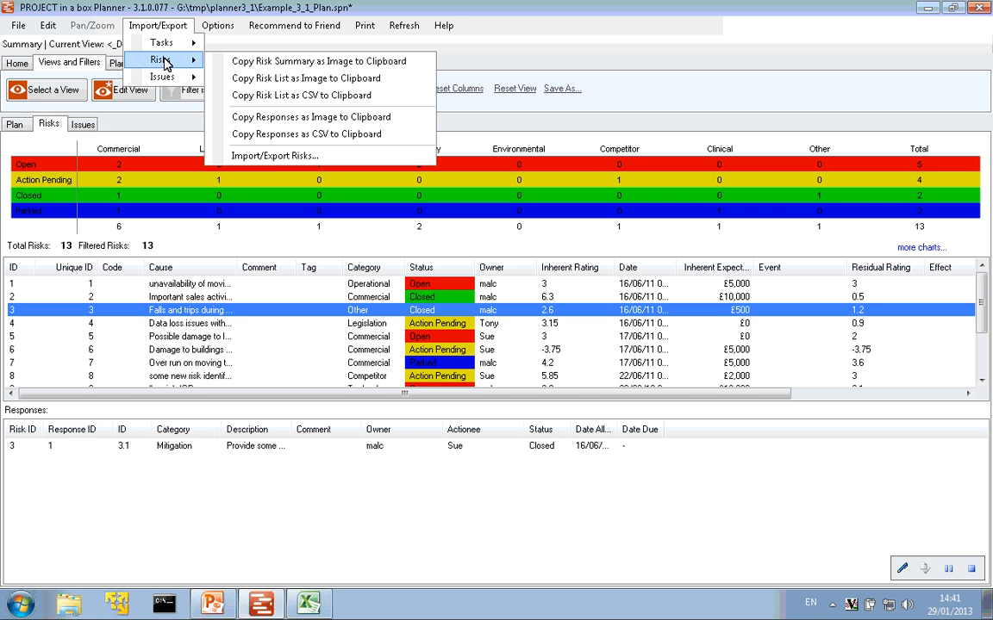
{"action": "mouse_move", "coordinate": [274, 156]}
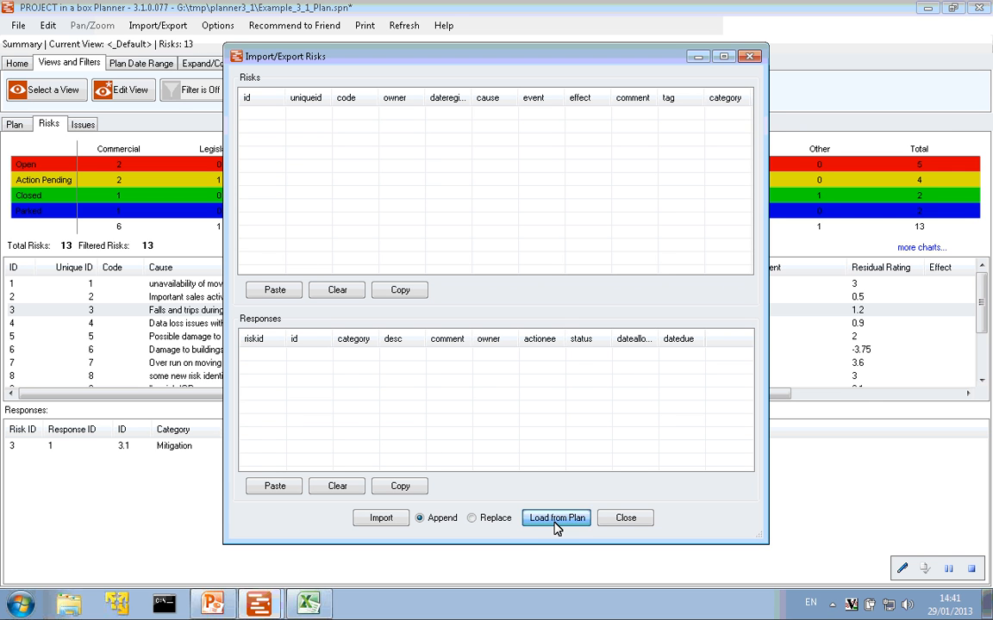
Load the plan's risks and responses into the Import/Export Risks grids.
{"action": "left_click", "coordinate": [555, 517]}
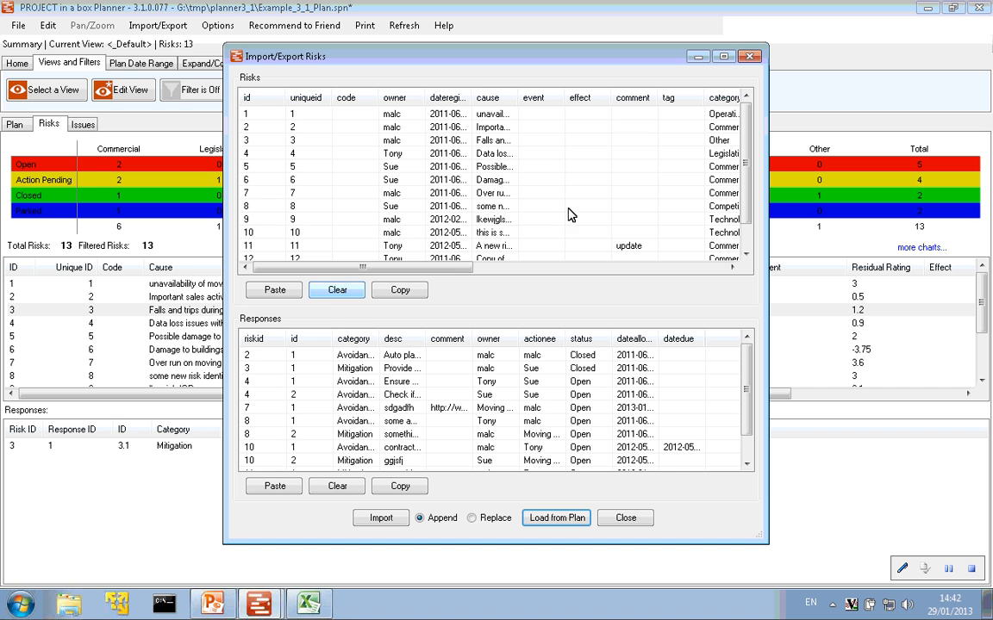
{"action": "mouse_move", "coordinate": [337, 289]}
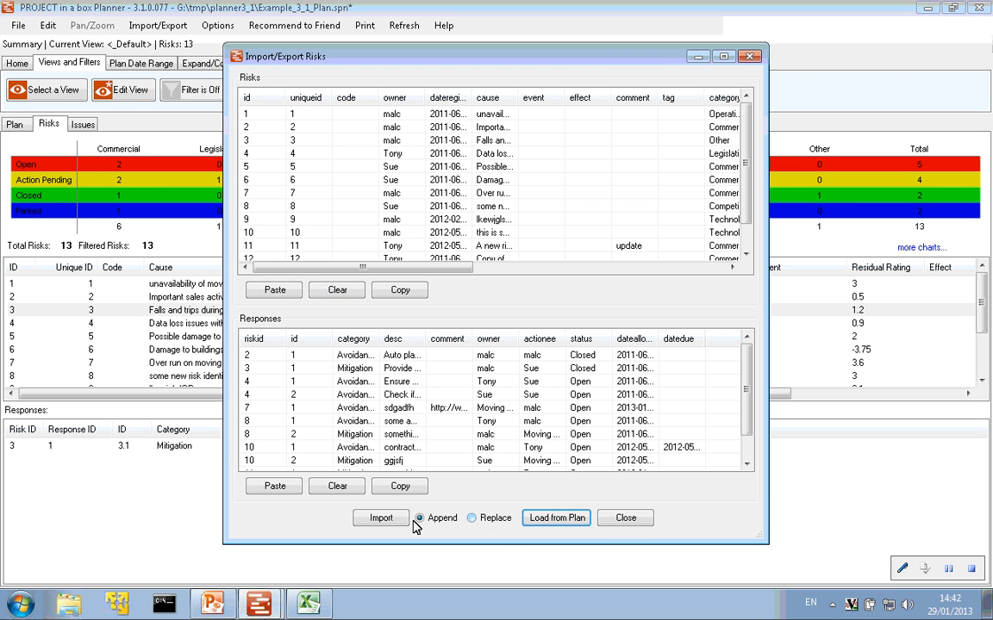
{"action": "mouse_move", "coordinate": [422, 524]}
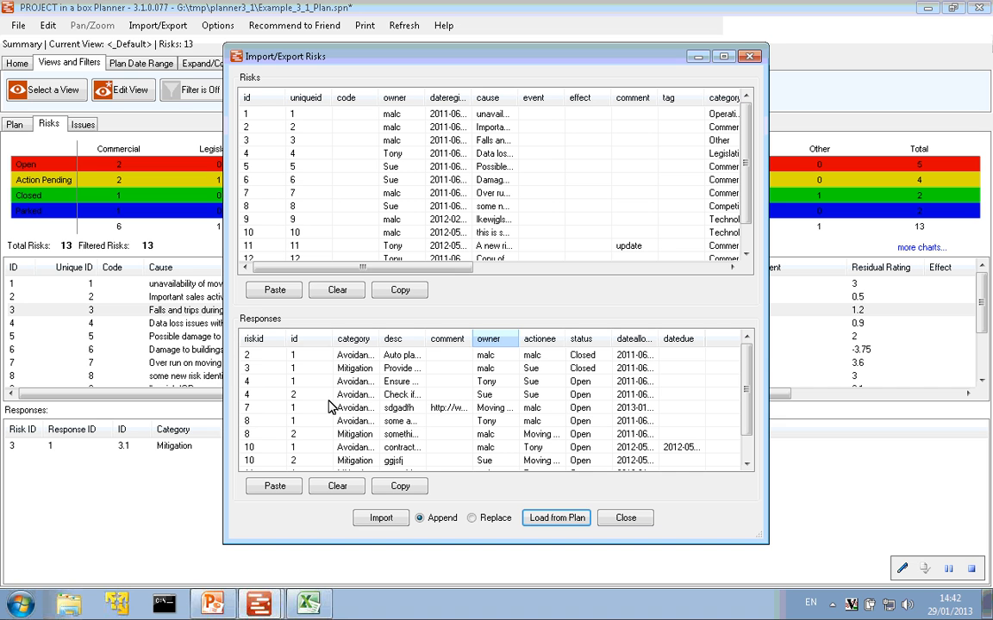
{"action": "mouse_move", "coordinate": [278, 420]}
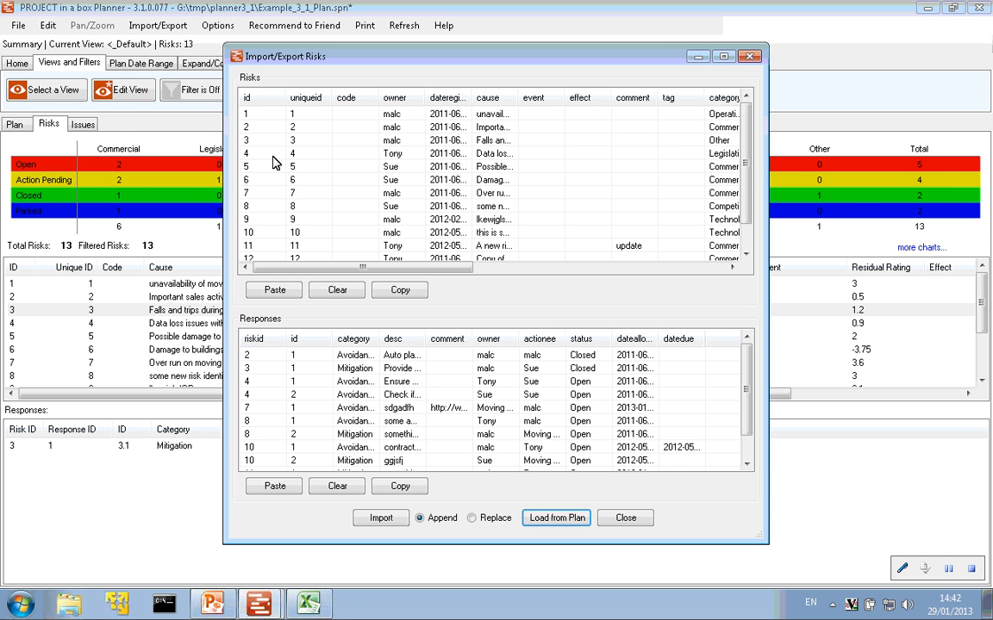
{"action": "mouse_move", "coordinate": [304, 187]}
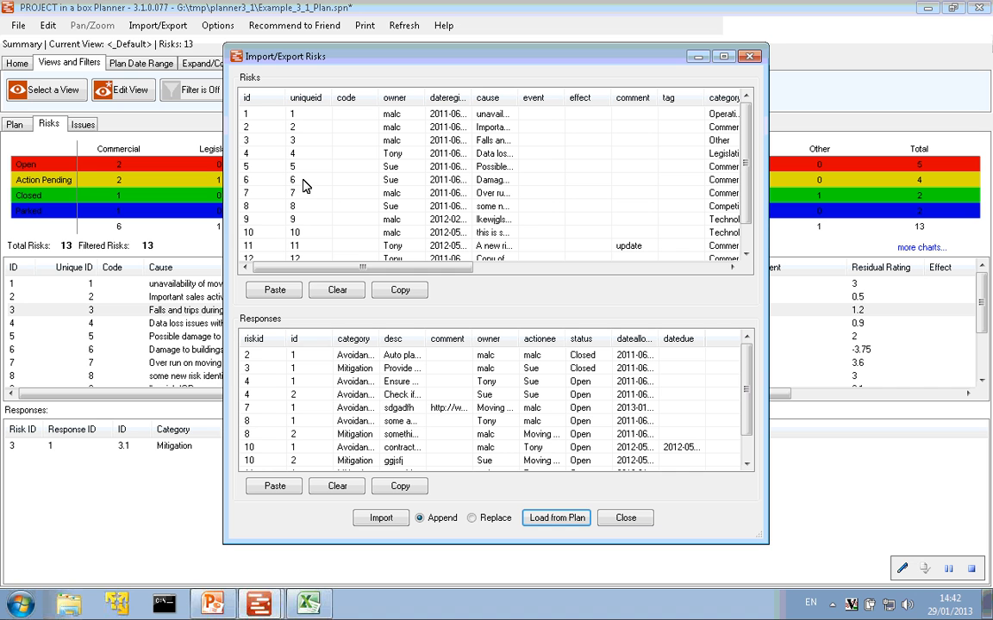
{"action": "mouse_move", "coordinate": [375, 416]}
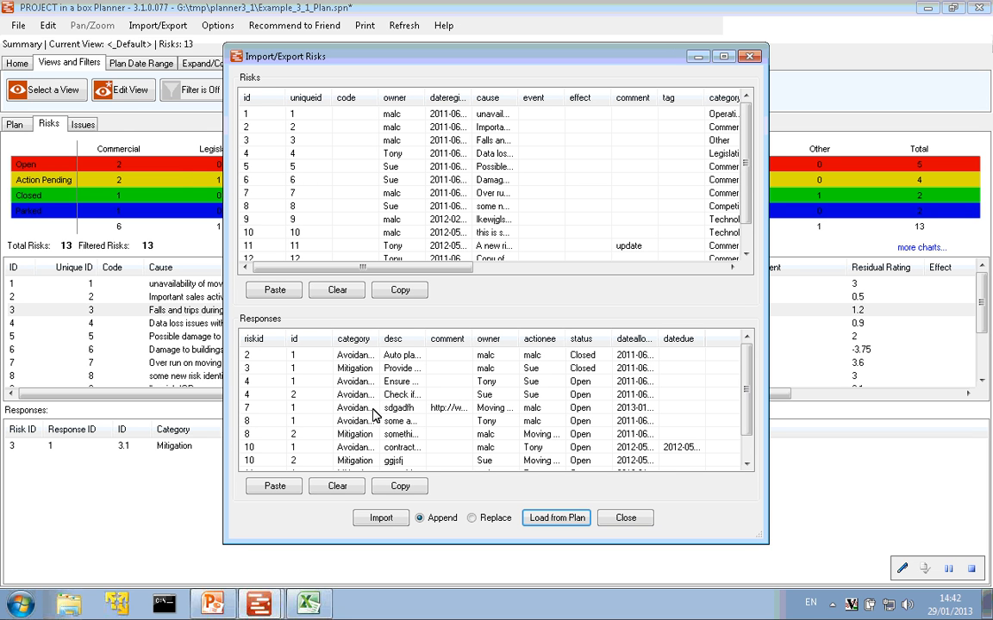
{"action": "mouse_move", "coordinate": [755, 172]}
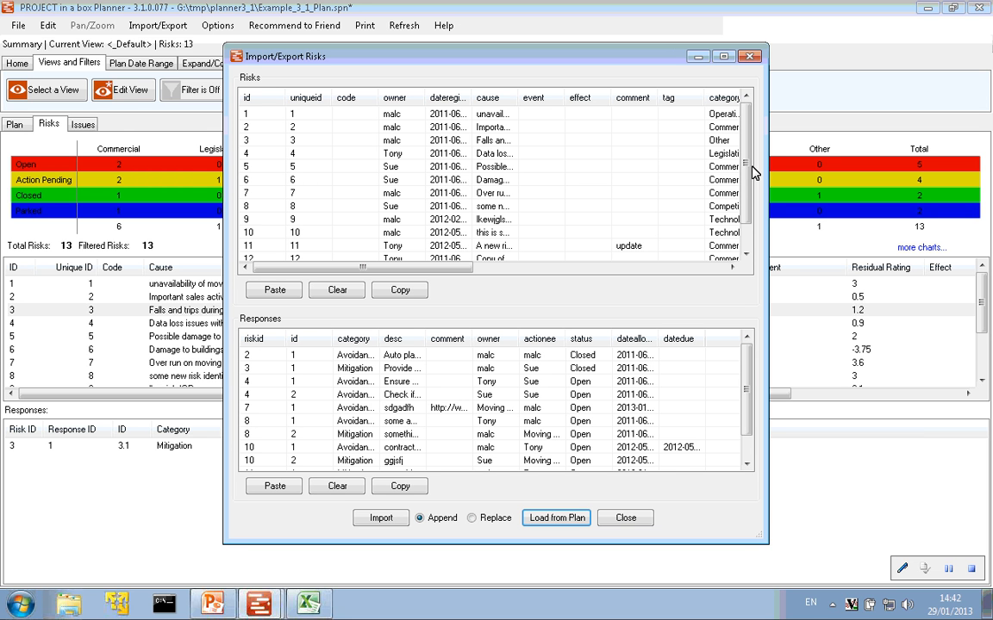
{"action": "mouse_move", "coordinate": [438, 153]}
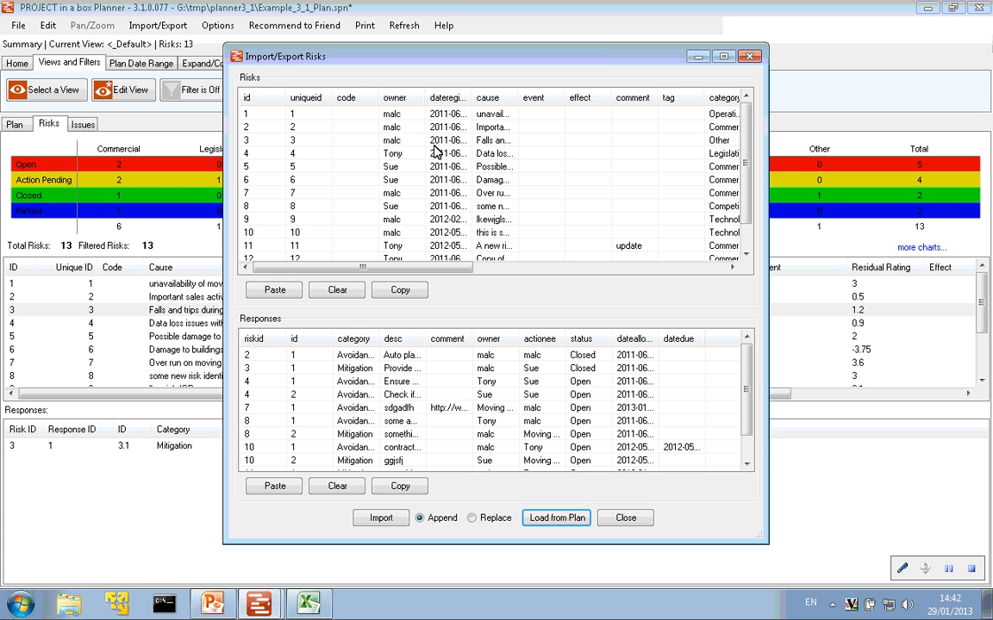
{"action": "mouse_move", "coordinate": [389, 269]}
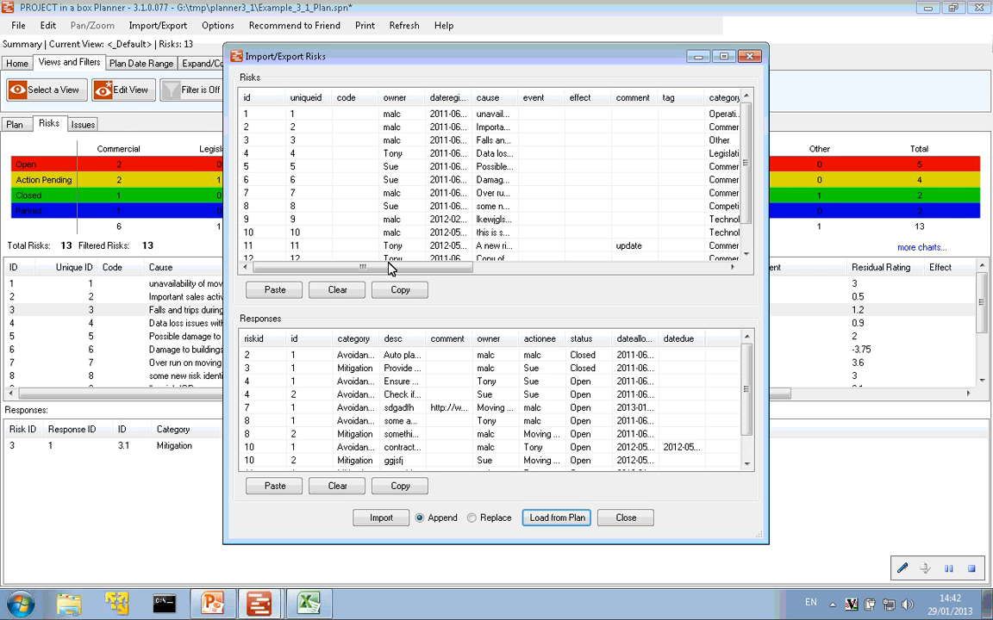
{"action": "mouse_move", "coordinate": [481, 216]}
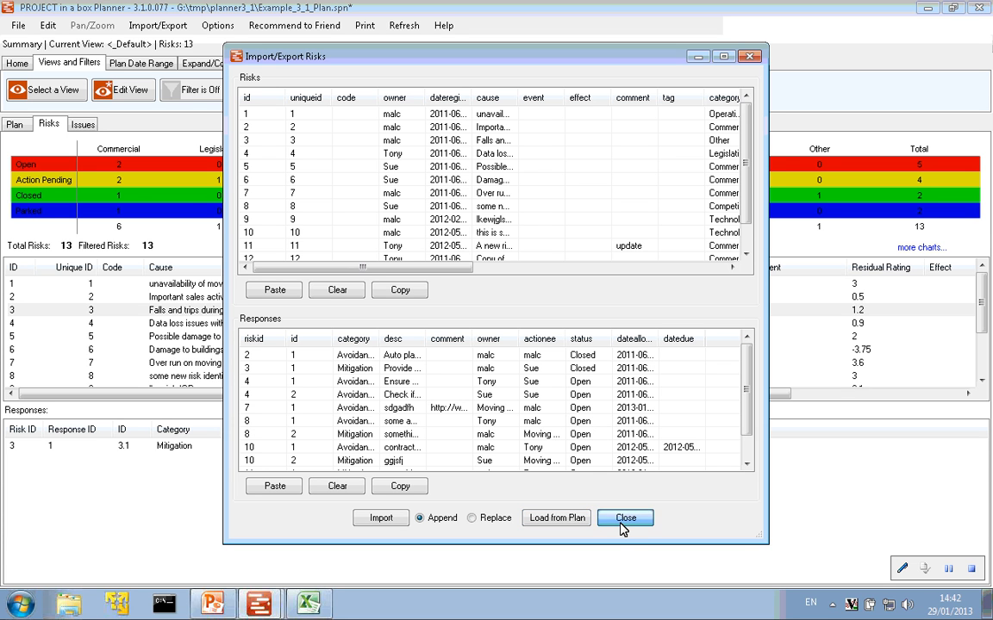
Close Import/Export Risks and select risk 4, Data loss issues, to list its responses.
{"action": "left_click", "coordinate": [625, 518]}
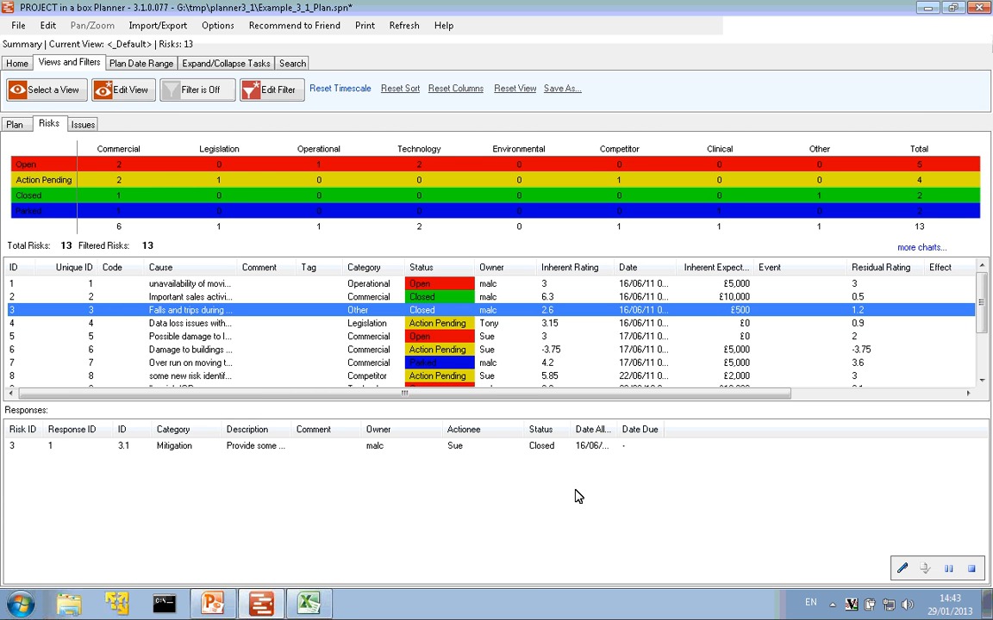
{"action": "mouse_move", "coordinate": [560, 420]}
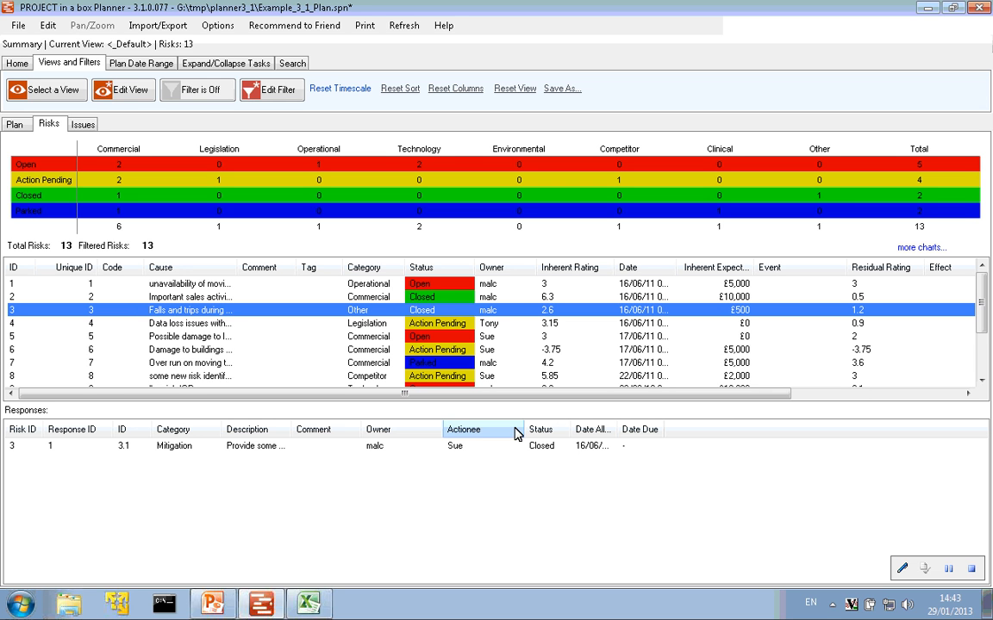
{"action": "mouse_move", "coordinate": [172, 326]}
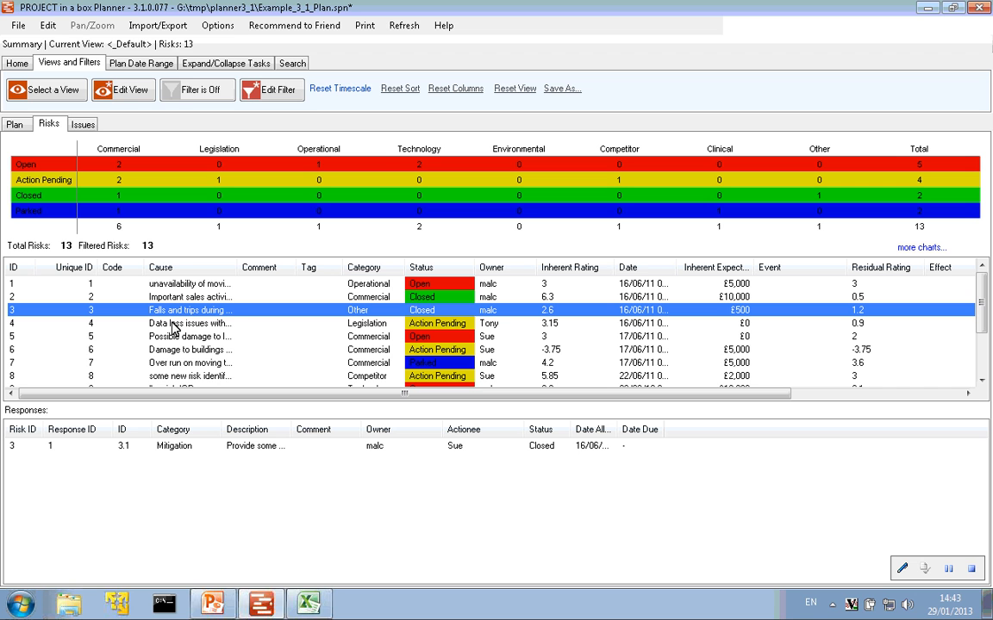
{"action": "mouse_move", "coordinate": [176, 313]}
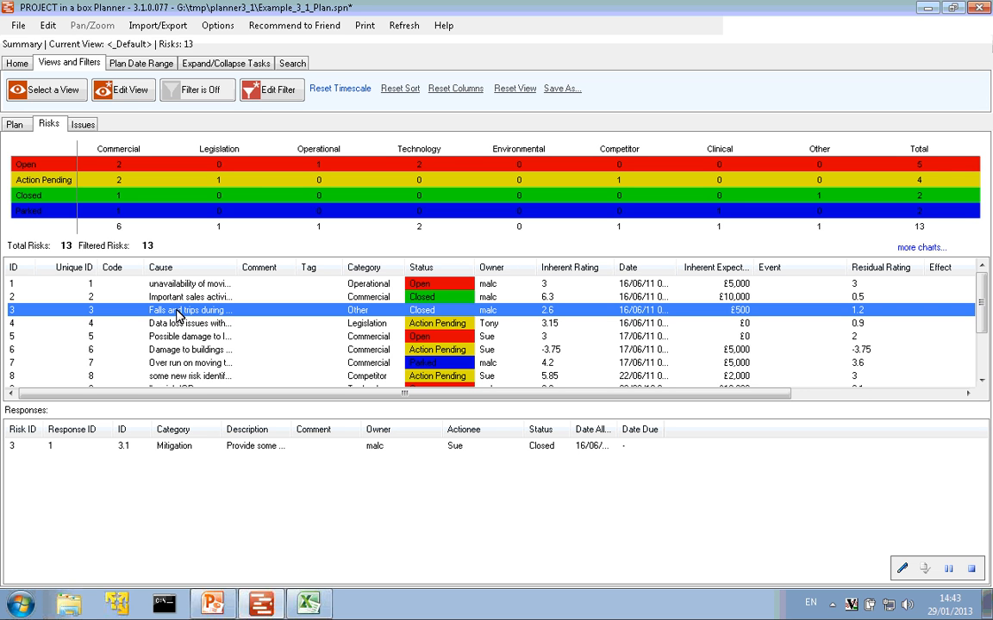
{"action": "left_click", "coordinate": [190, 323]}
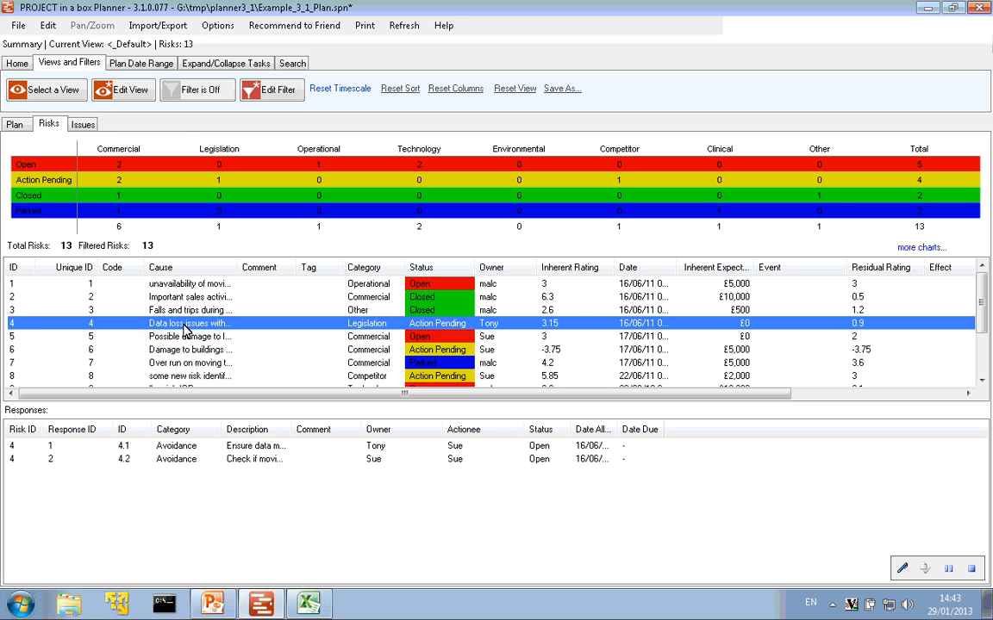
Copy data loss risk 4 into Issues and select the new issue 11.
{"action": "right_click", "coordinate": [188, 323]}
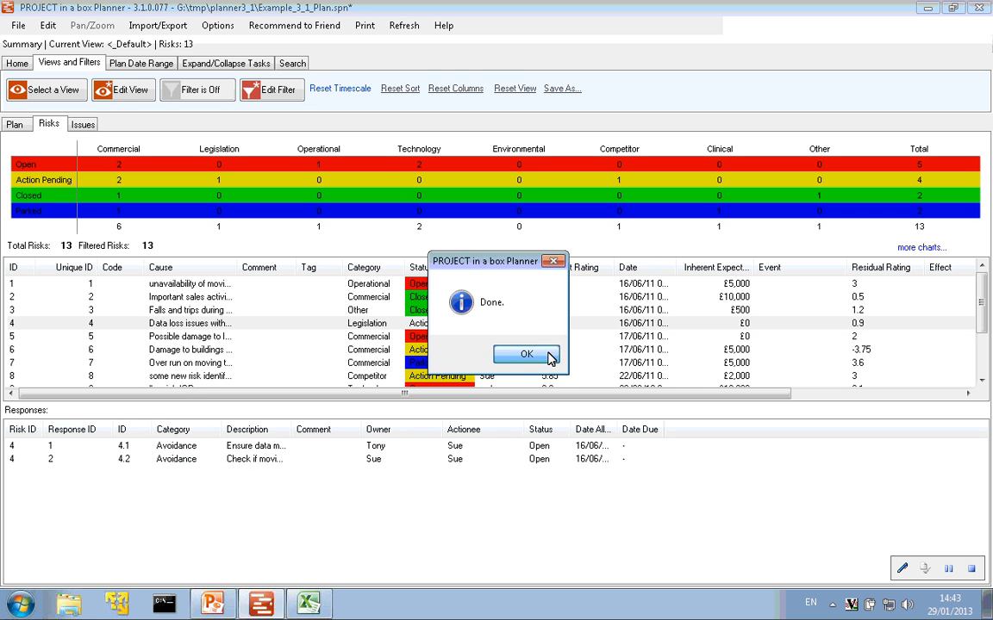
{"action": "left_click", "coordinate": [526, 354]}
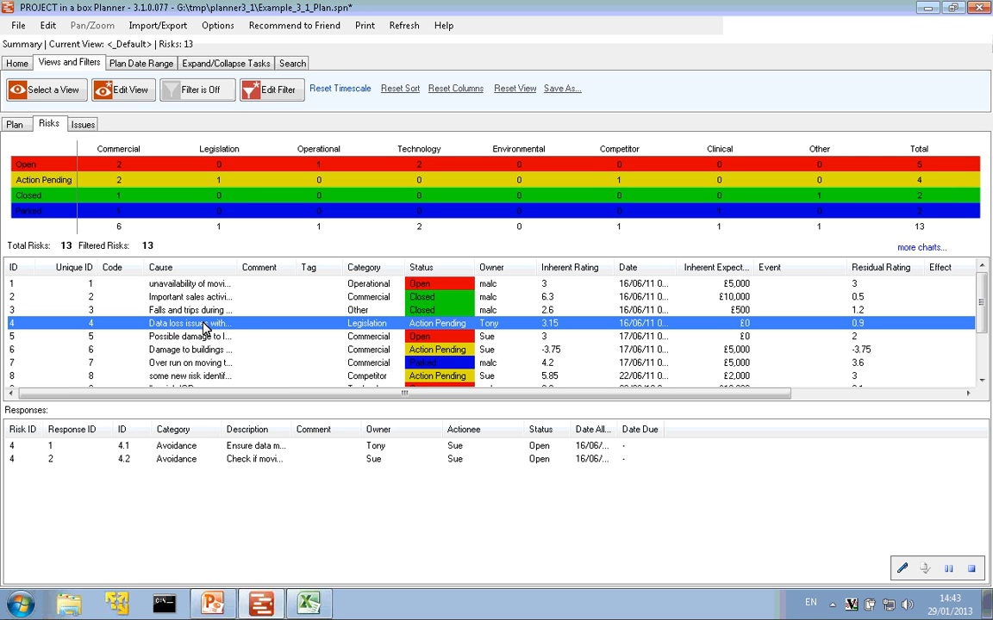
{"action": "mouse_move", "coordinate": [278, 331]}
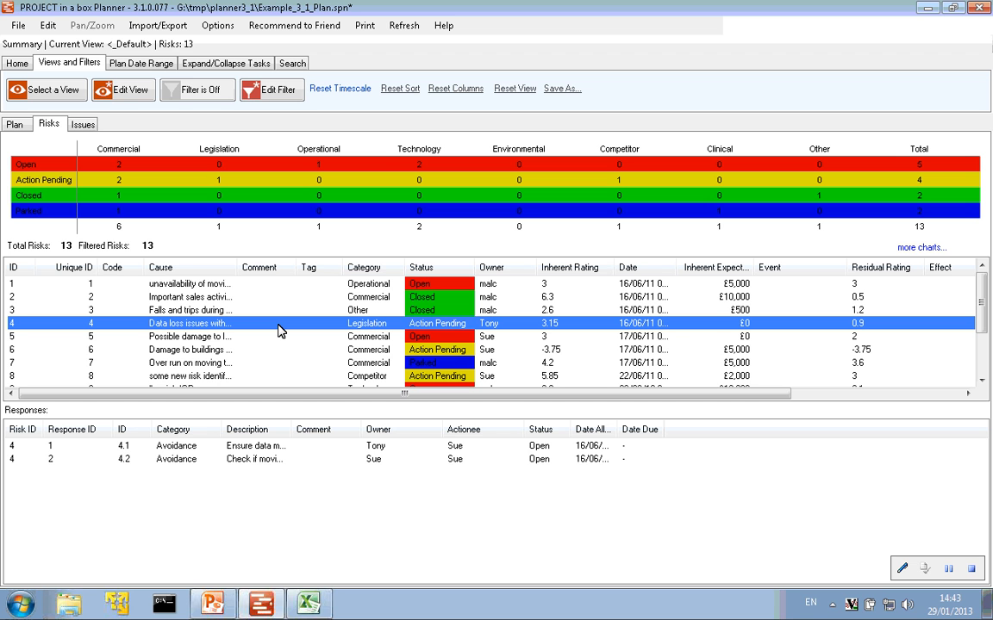
{"action": "mouse_move", "coordinate": [48, 179]}
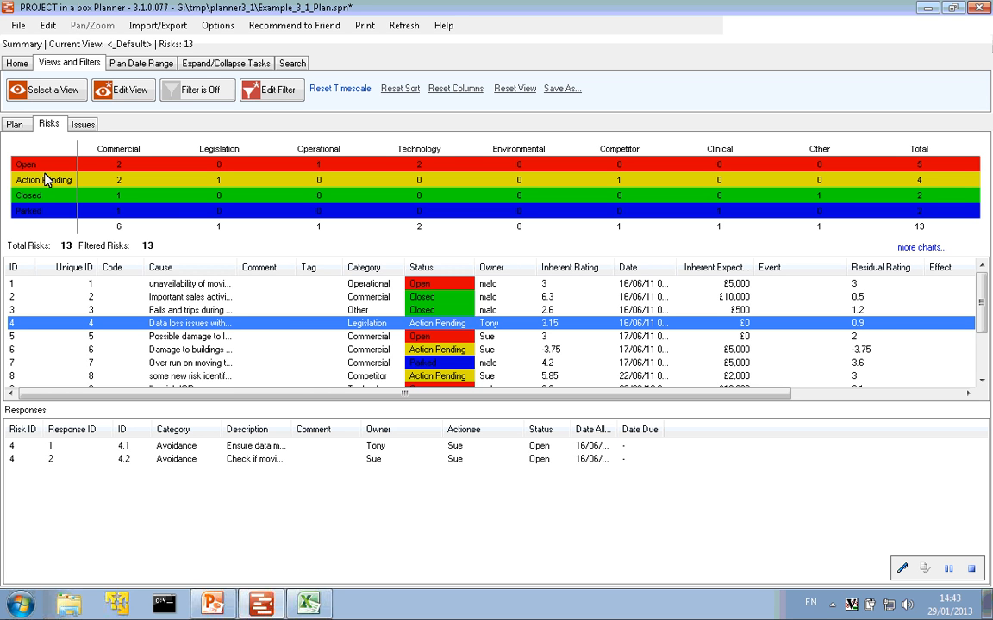
{"action": "mouse_move", "coordinate": [50, 224]}
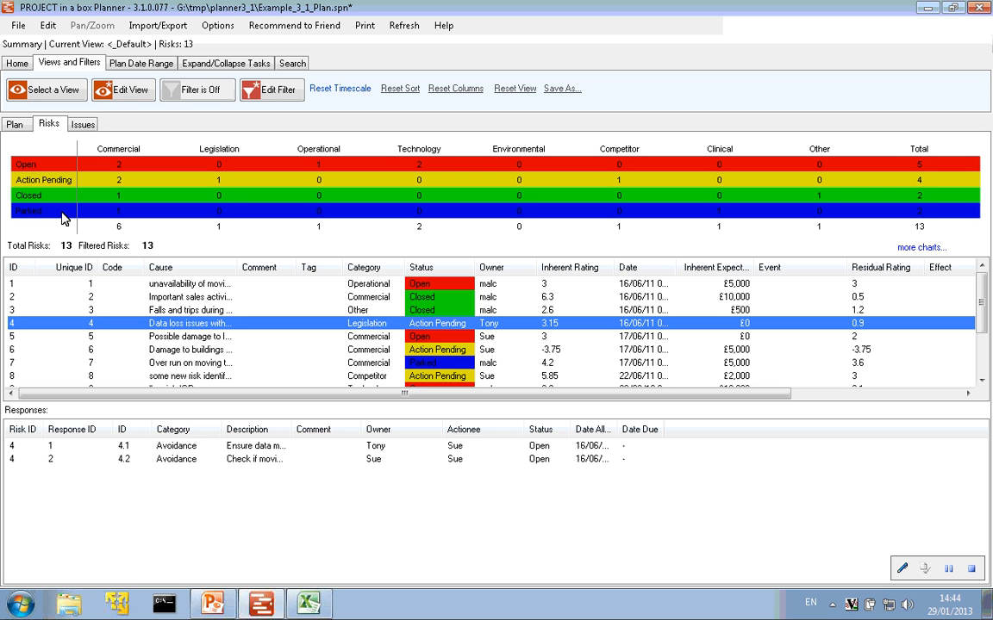
{"action": "mouse_move", "coordinate": [206, 327]}
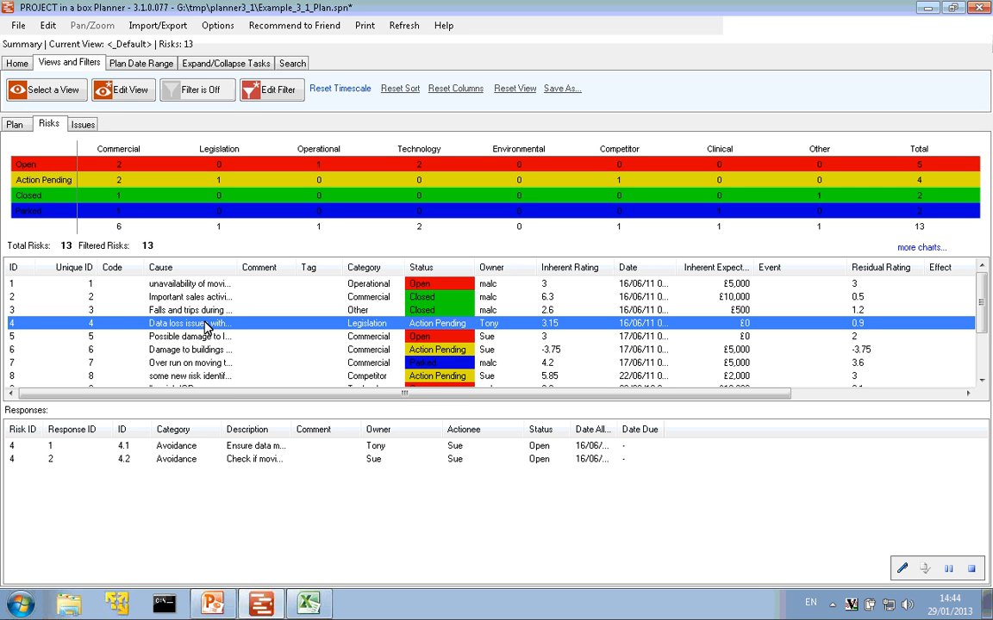
{"action": "mouse_move", "coordinate": [75, 123]}
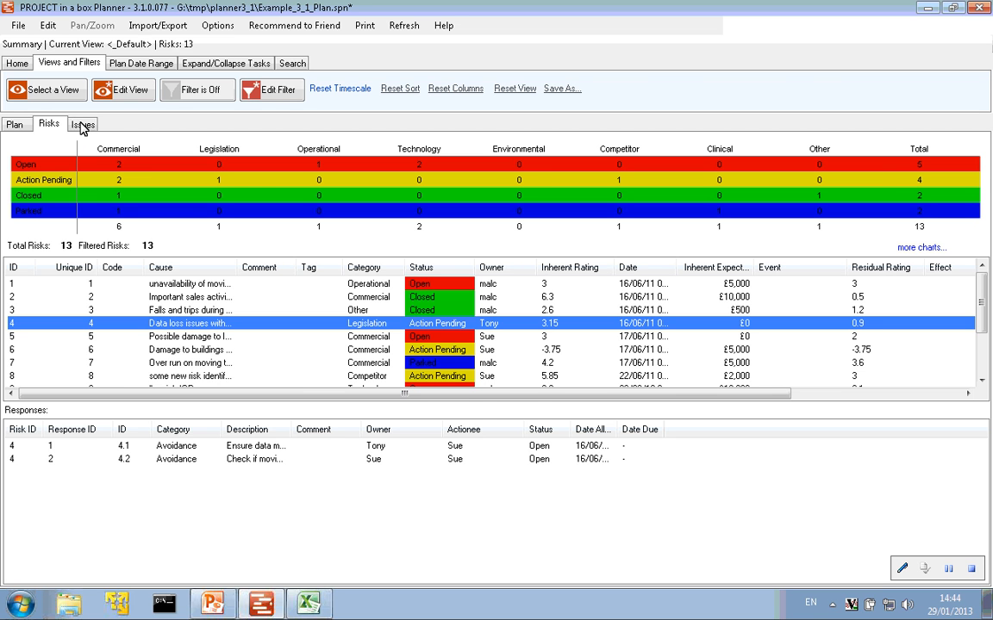
{"action": "left_click", "coordinate": [83, 123]}
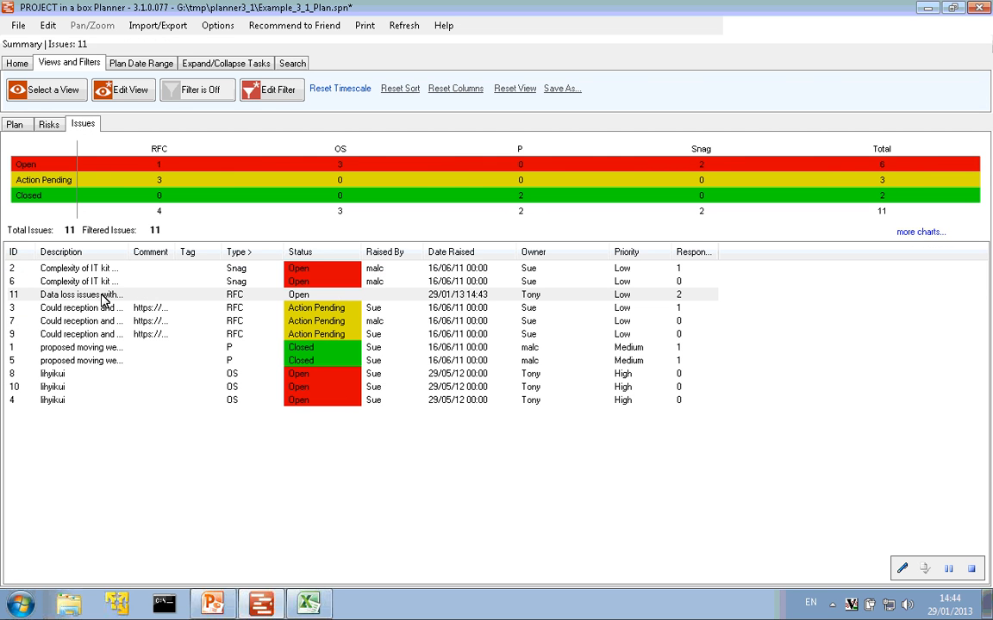
{"action": "left_click", "coordinate": [82, 294]}
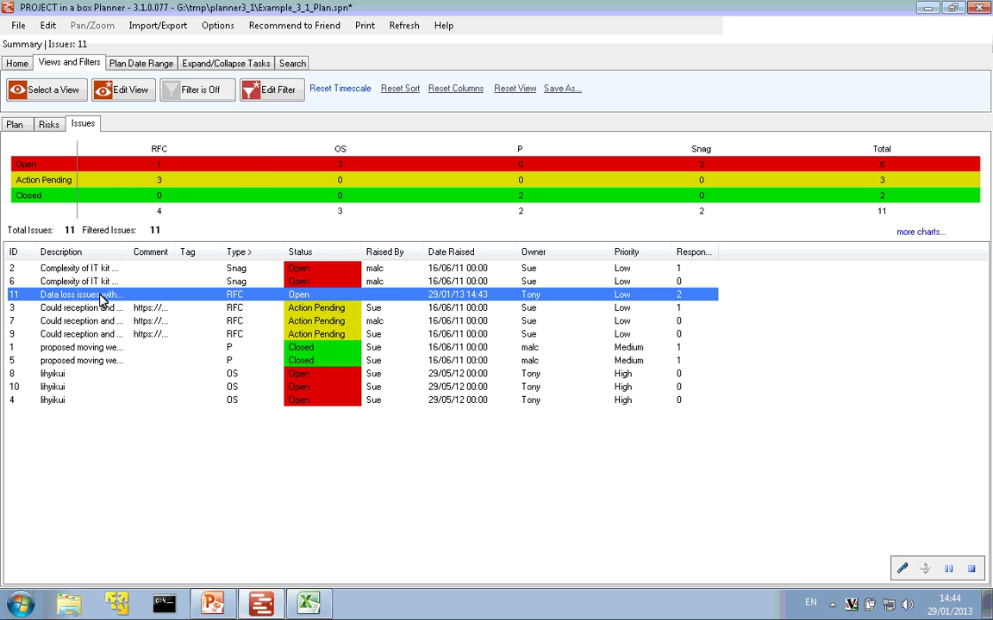
Open issue 11's details, keep Tony as owner, and view its empty comment.
{"action": "double_click", "coordinate": [82, 294]}
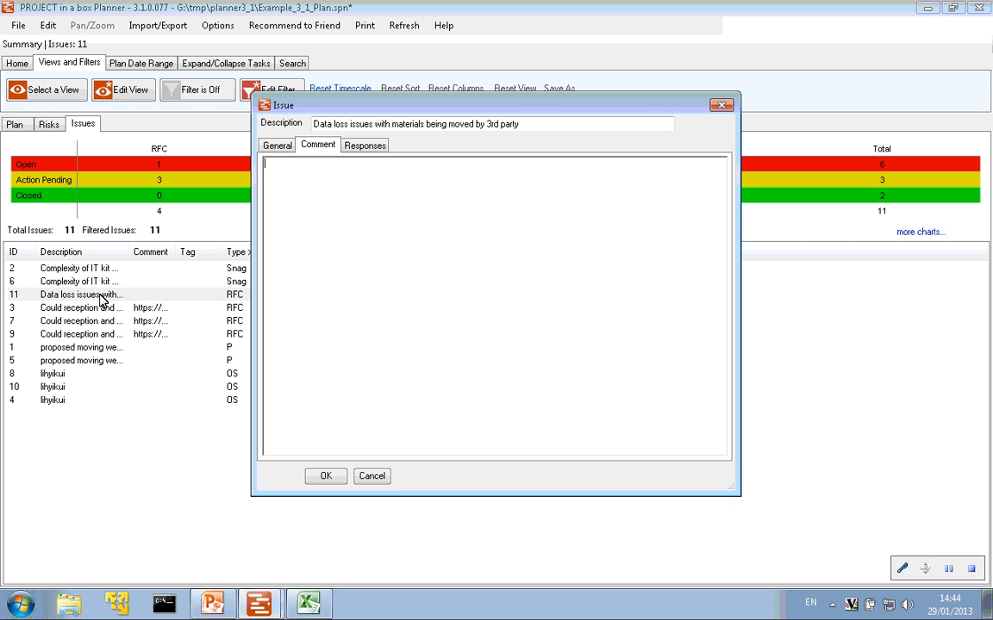
{"action": "left_click", "coordinate": [277, 144]}
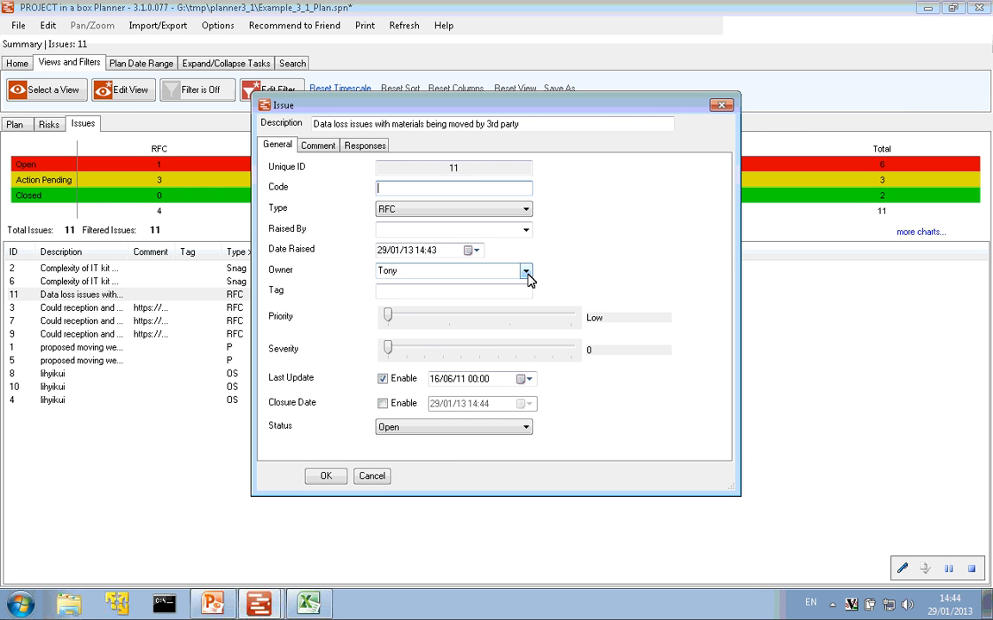
{"action": "left_click", "coordinate": [526, 271]}
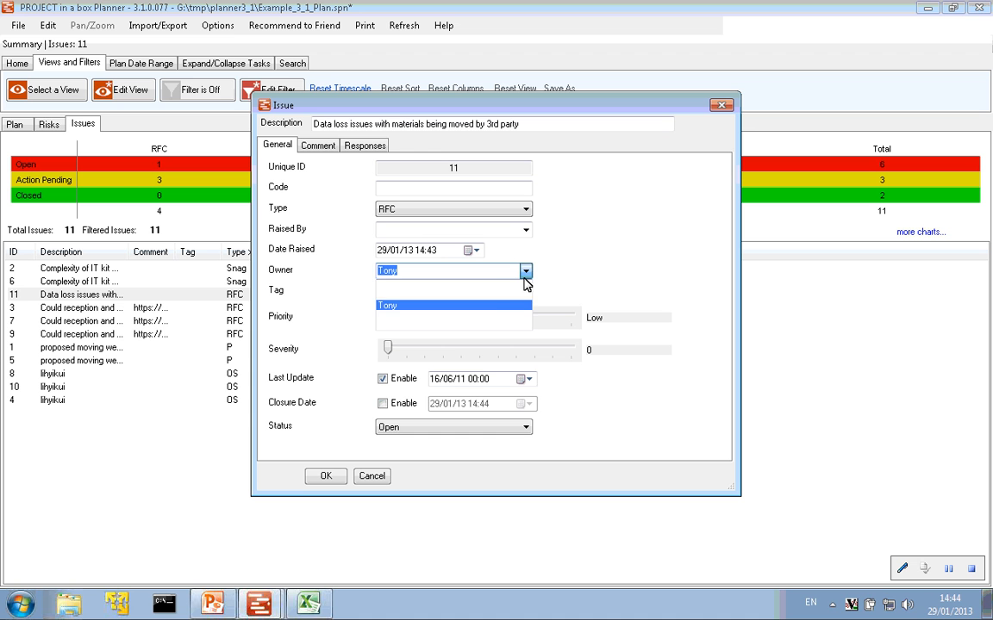
{"action": "left_click", "coordinate": [525, 271]}
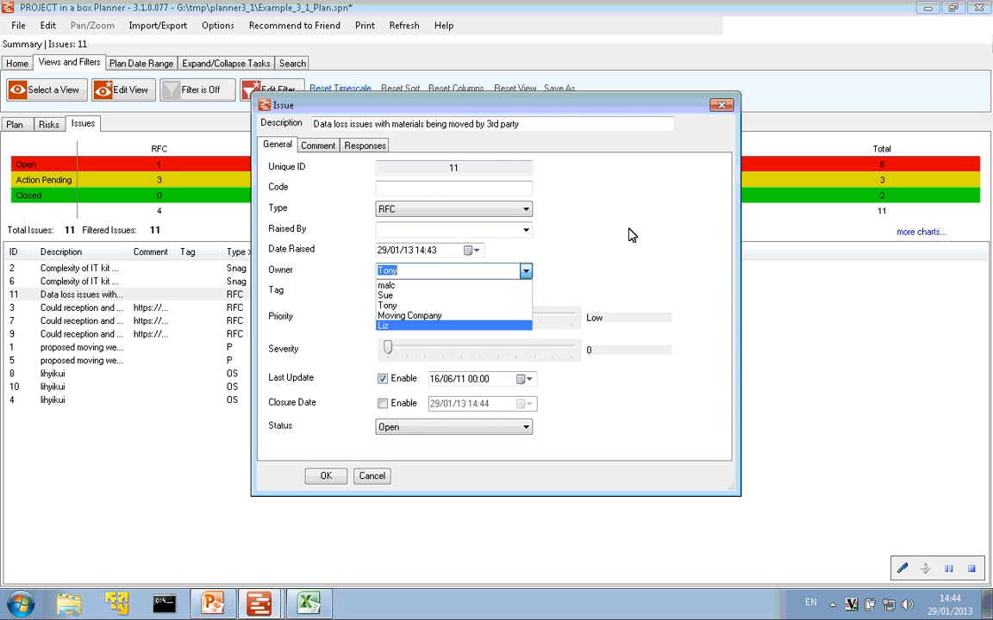
{"action": "left_click", "coordinate": [386, 305]}
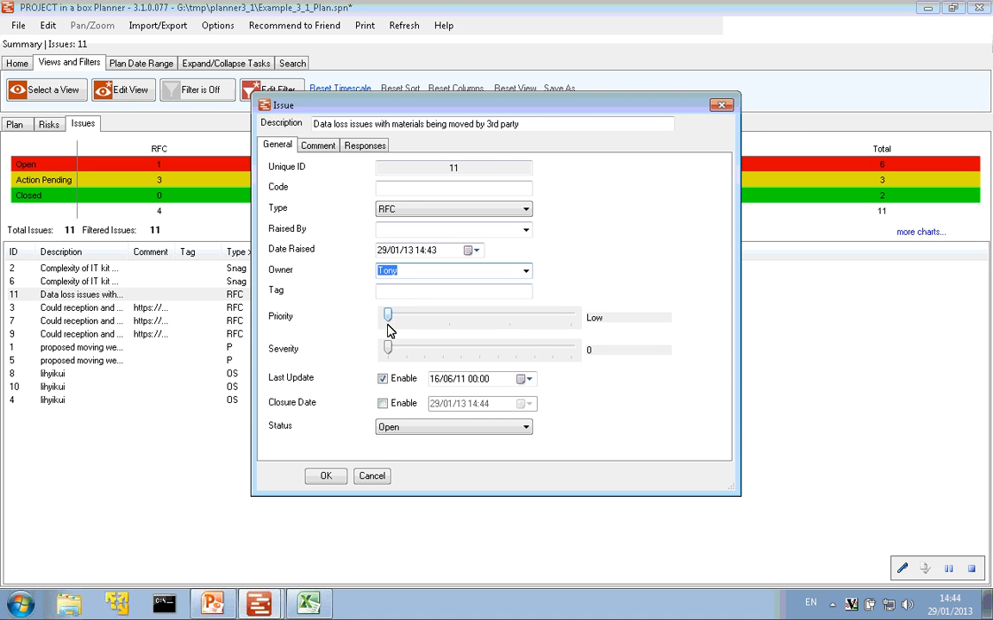
{"action": "mouse_move", "coordinate": [390, 296]}
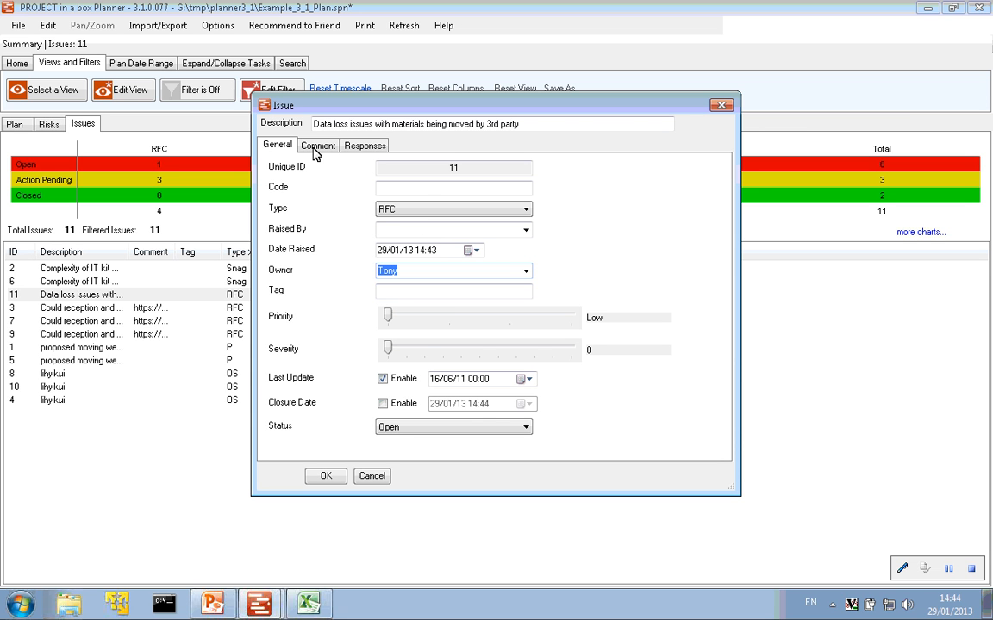
{"action": "left_click", "coordinate": [318, 145]}
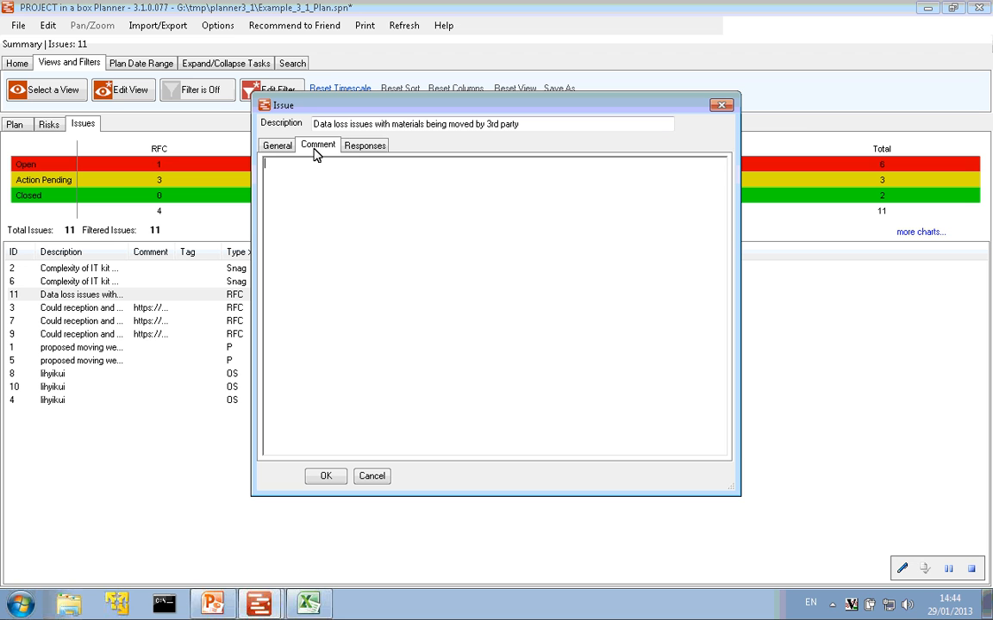
{"action": "mouse_move", "coordinate": [361, 146]}
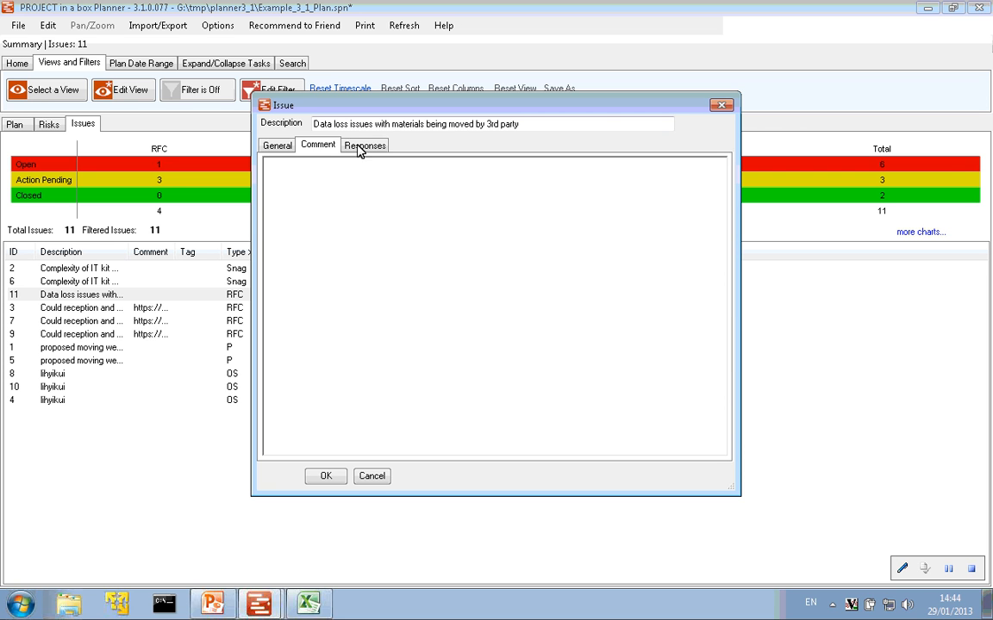
Review avoidance responses 11.1 and 11.2, then close the Issue dialog.
{"action": "left_click", "coordinate": [364, 144]}
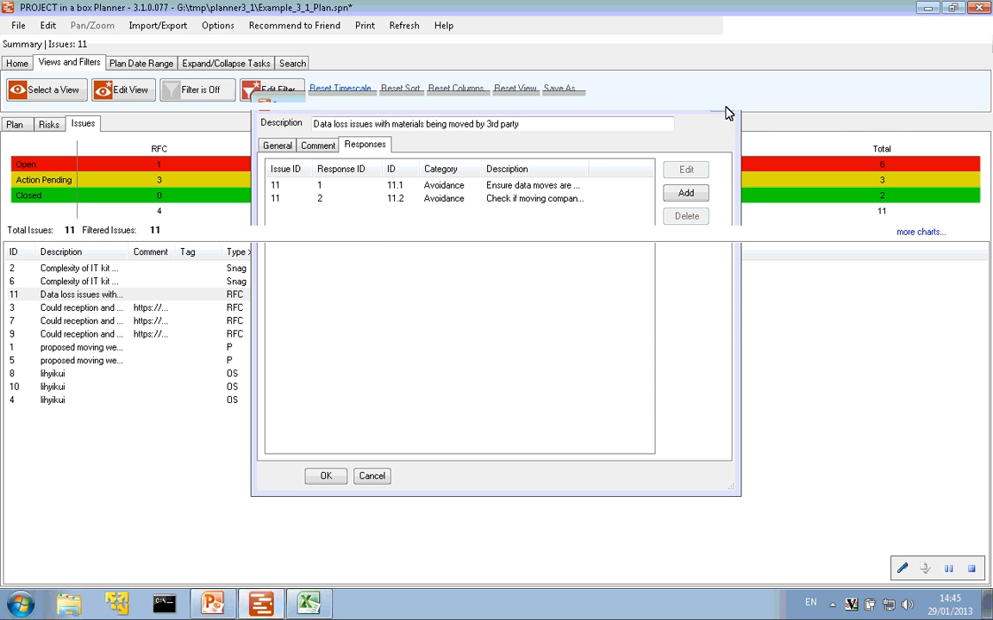
{"action": "left_click", "coordinate": [325, 476]}
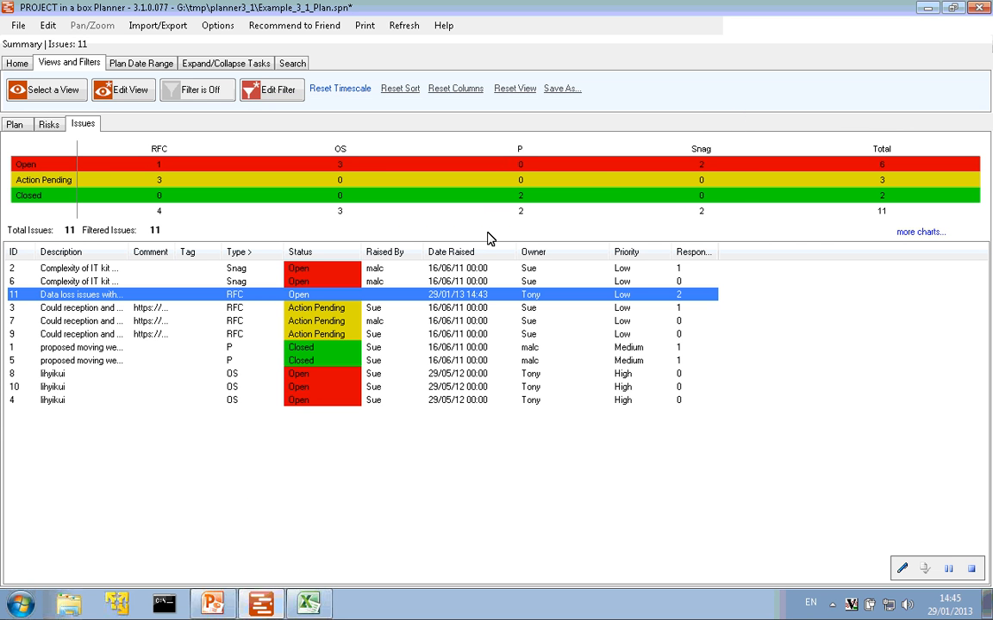